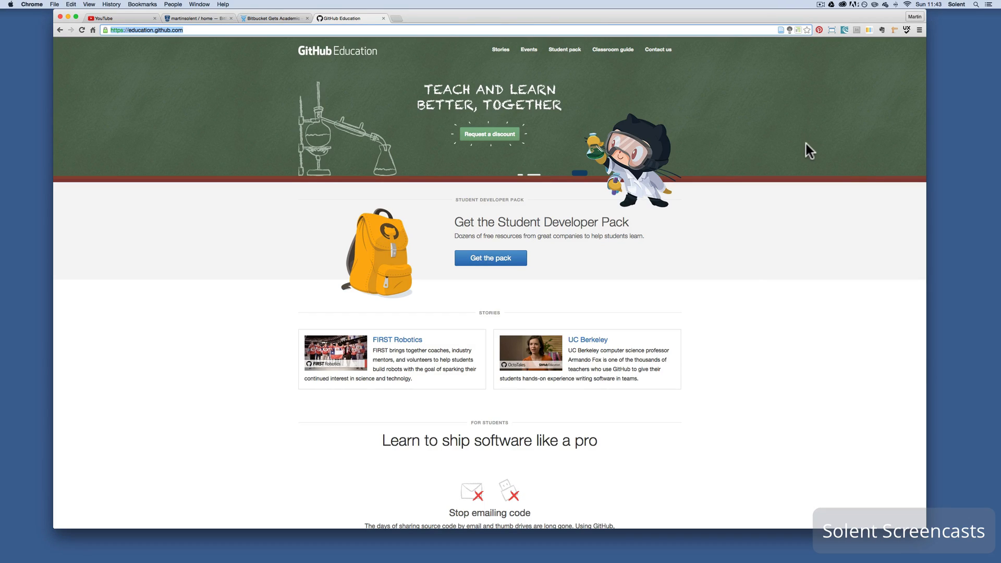
pyautogui.moveTo(823, 168)
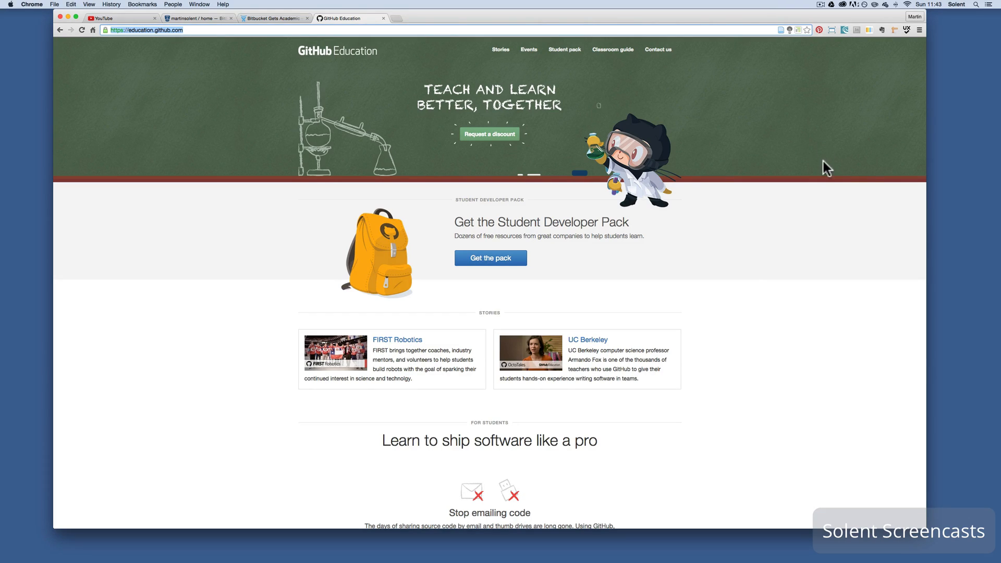
pyautogui.moveTo(811, 166)
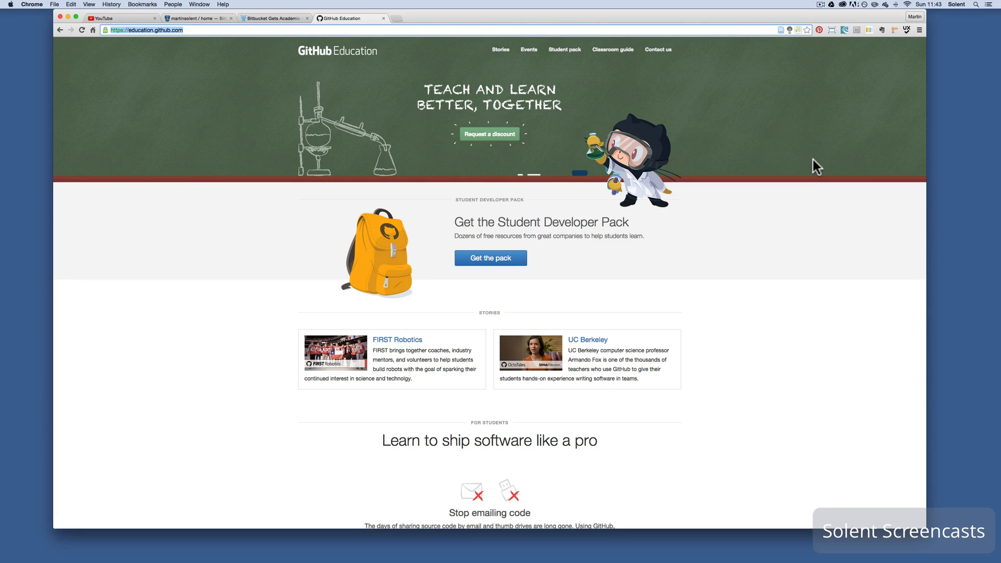
# Navigate to the Stories page featuring FIRST Robotics and education organizations on GitHub
pyautogui.scroll(-3)
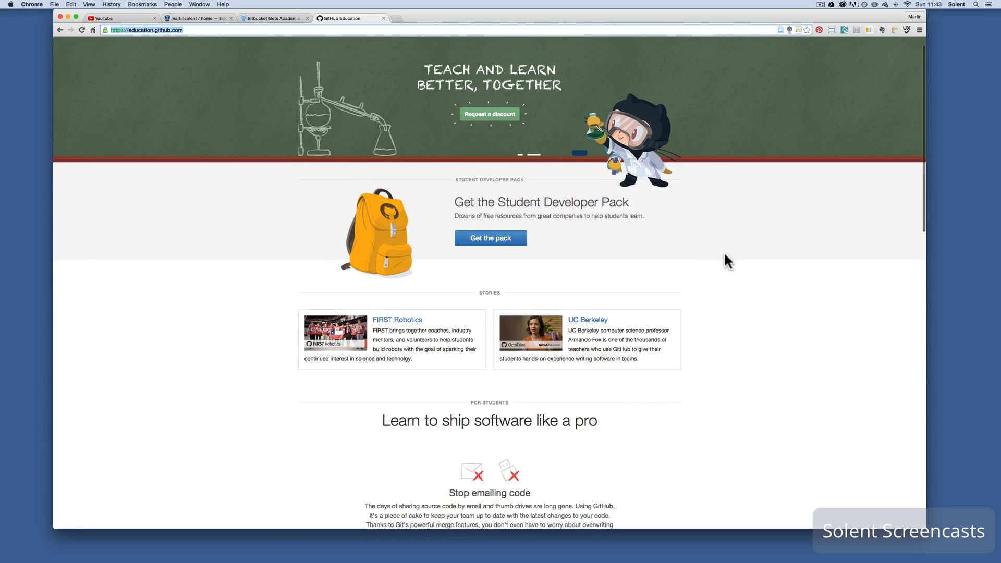
pyautogui.scroll(-3)
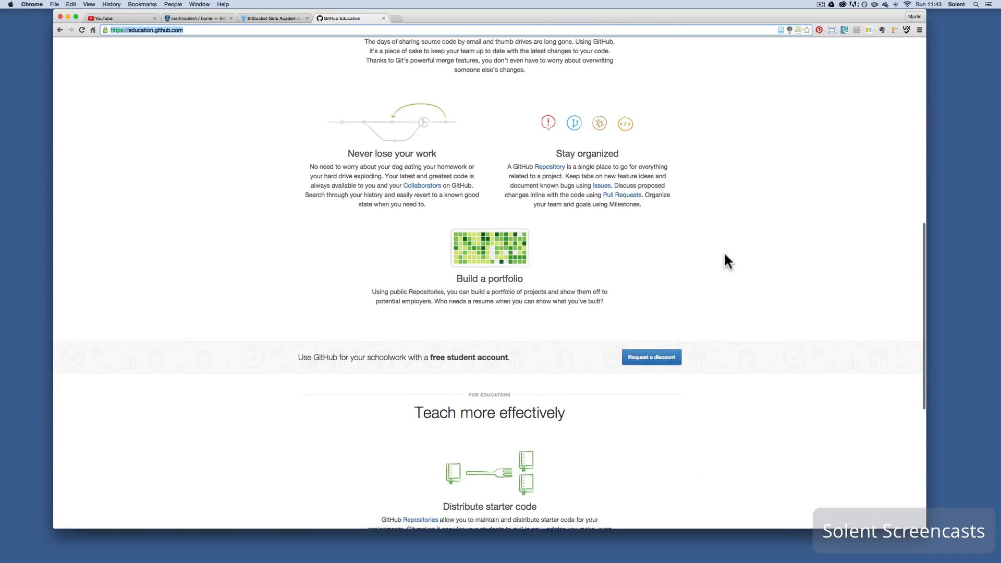
pyautogui.scroll(-3)
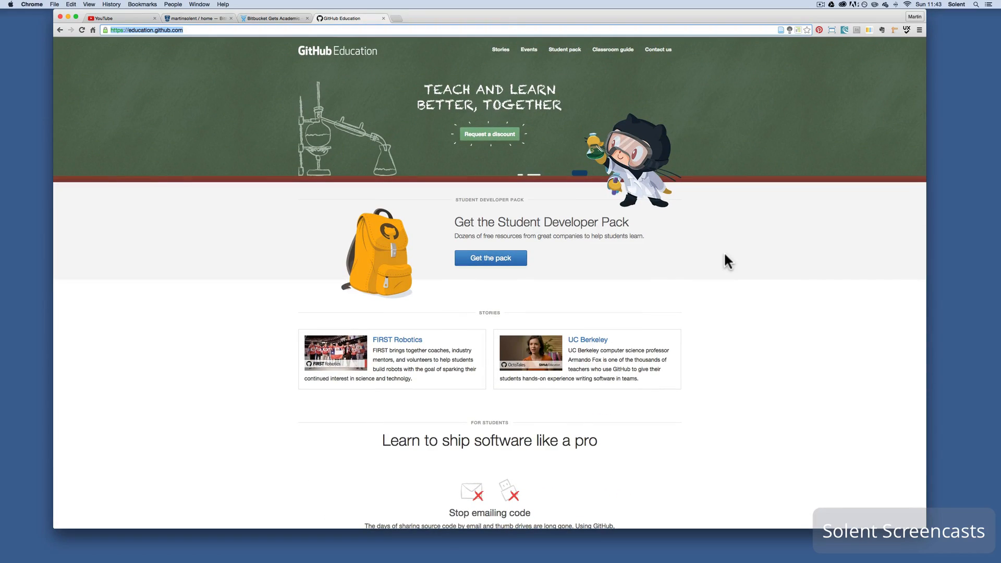
pyautogui.click(500, 49)
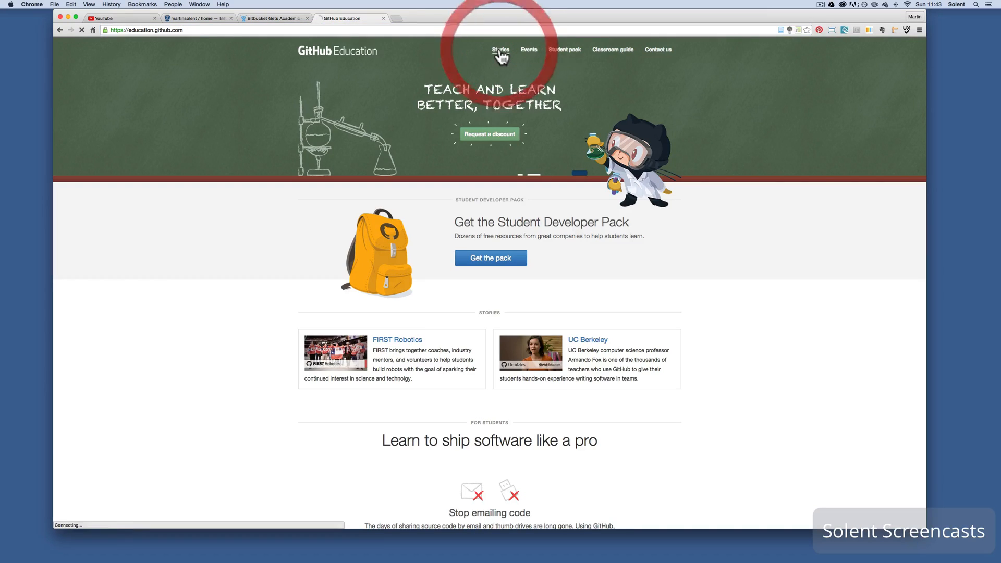
pyautogui.click(499, 49)
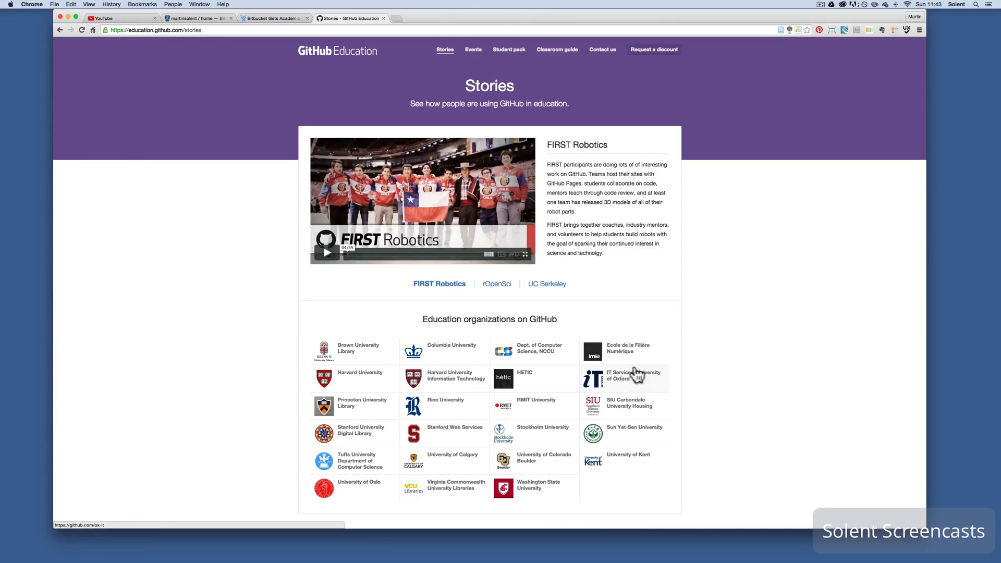
pyautogui.moveTo(741, 312)
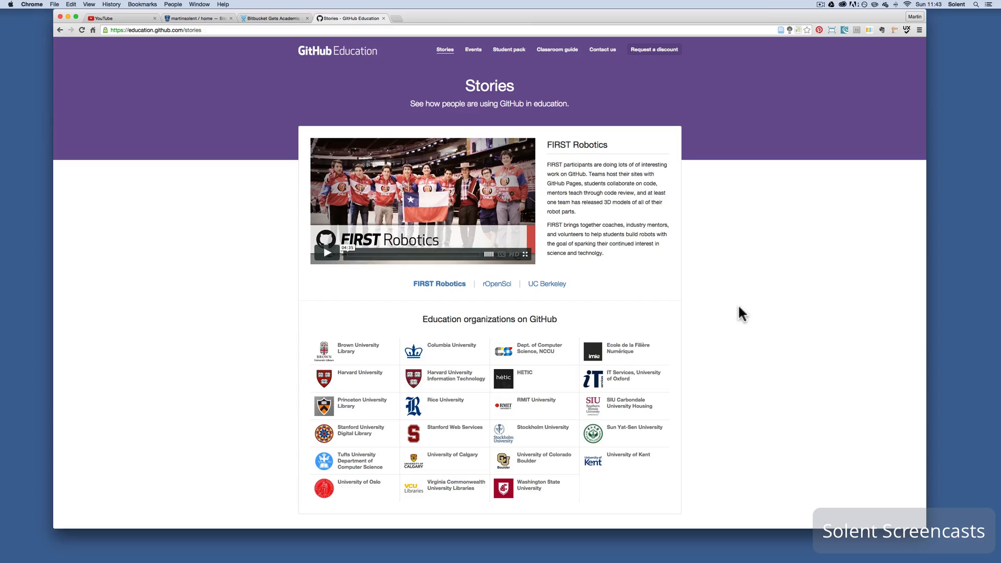
pyautogui.moveTo(442, 361)
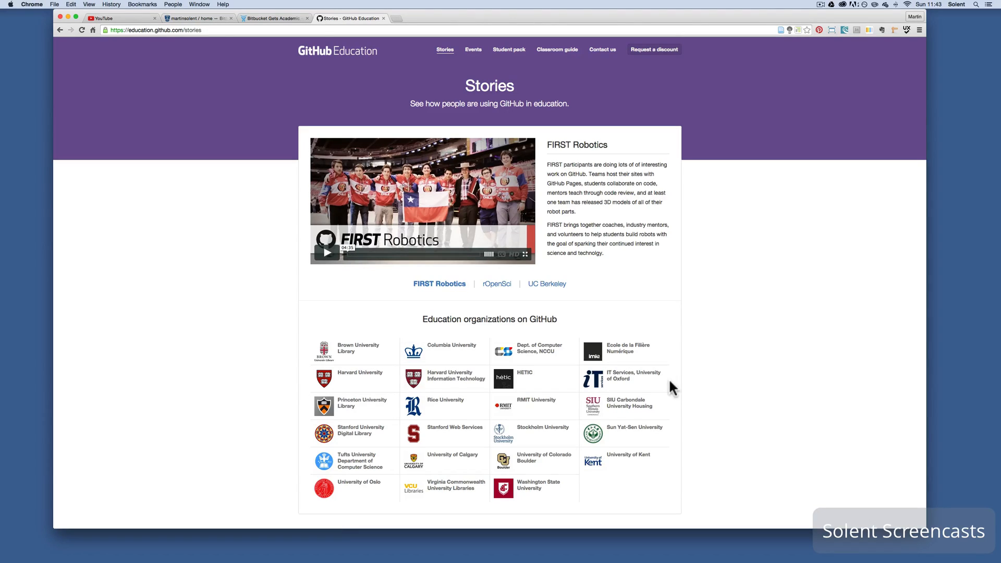
pyautogui.moveTo(647, 467)
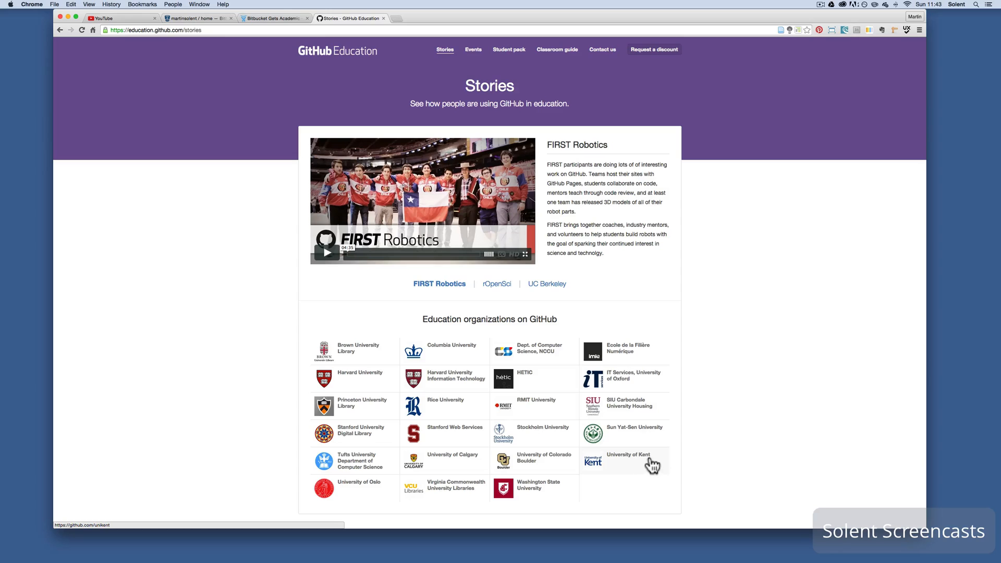
pyautogui.moveTo(463, 54)
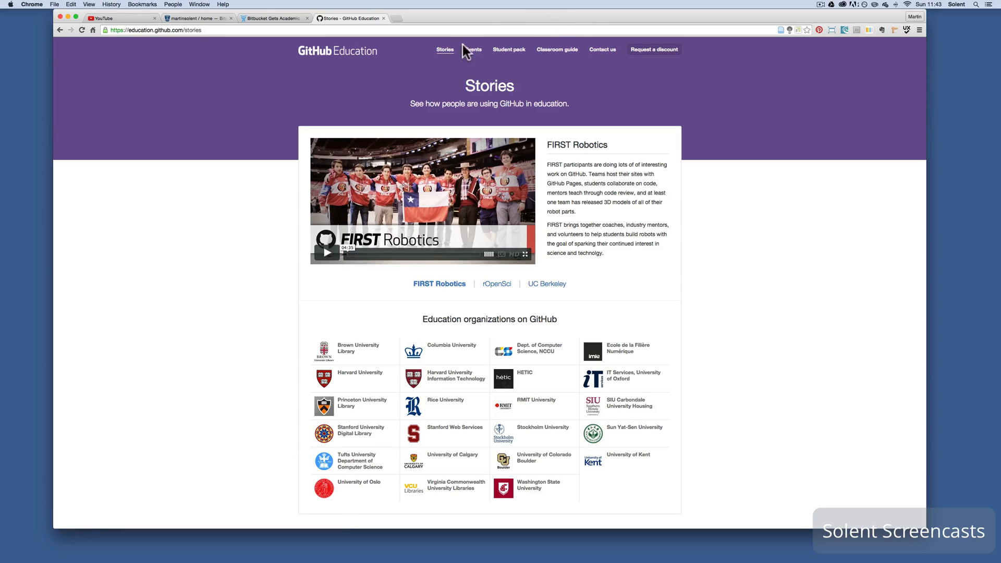
# Browse the upcoming education events, then the step-by-step classroom setup guide
pyautogui.click(474, 49)
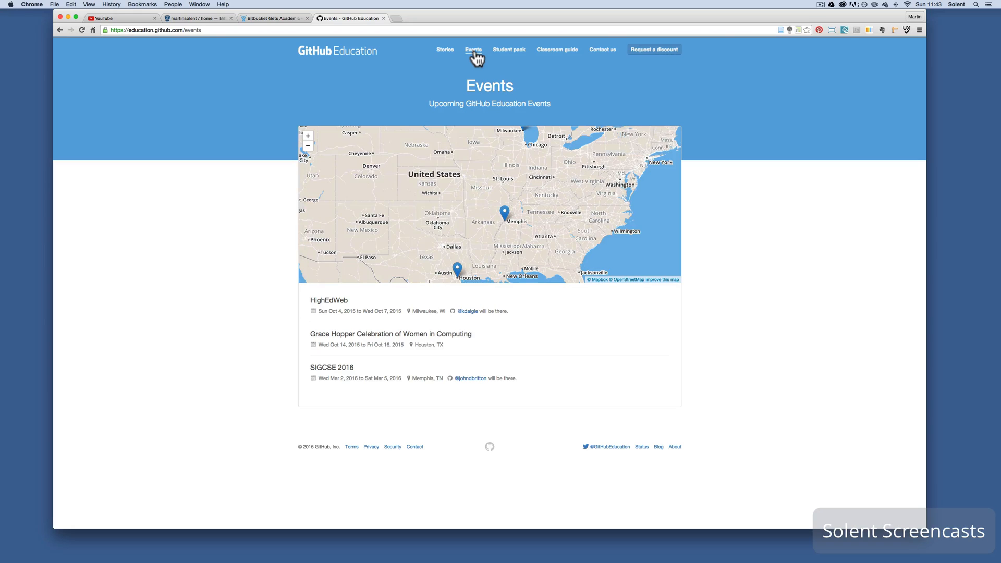
pyautogui.moveTo(511, 59)
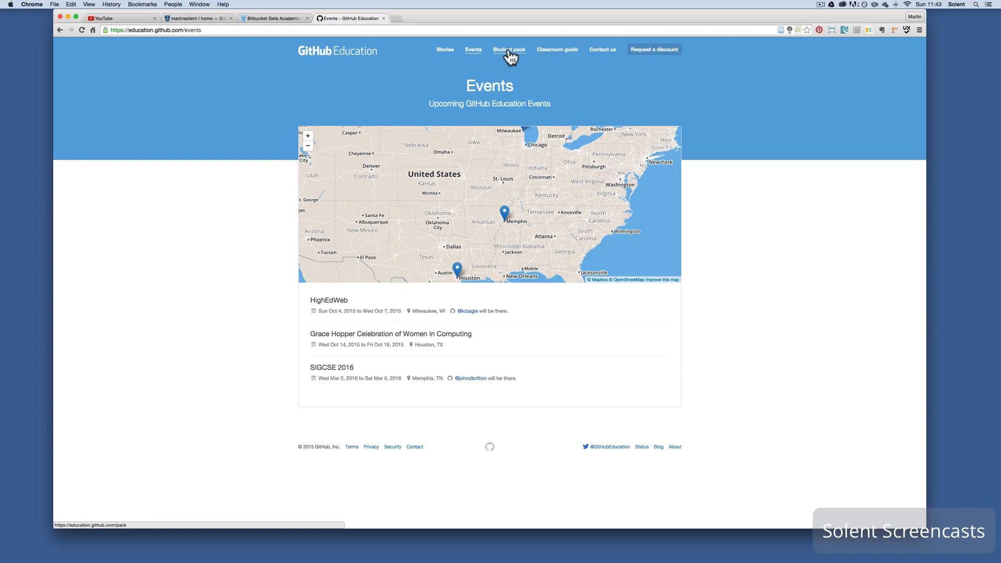
pyautogui.moveTo(556, 58)
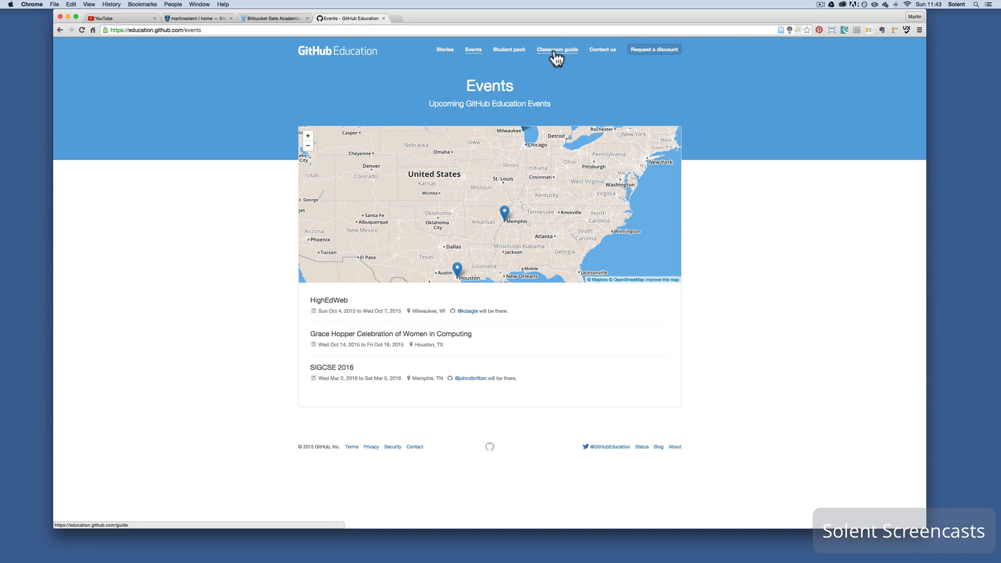
pyautogui.click(557, 49)
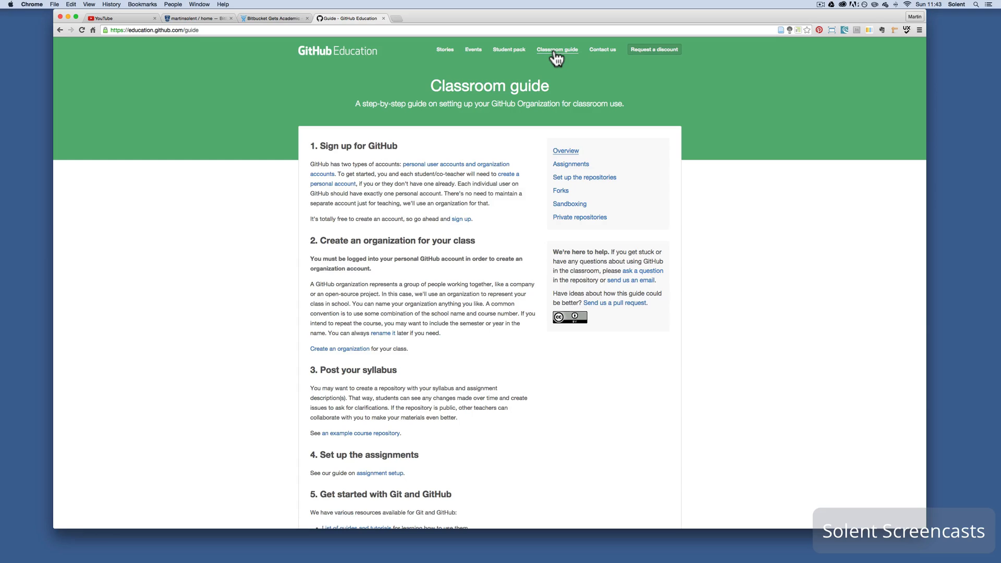
pyautogui.scroll(-3)
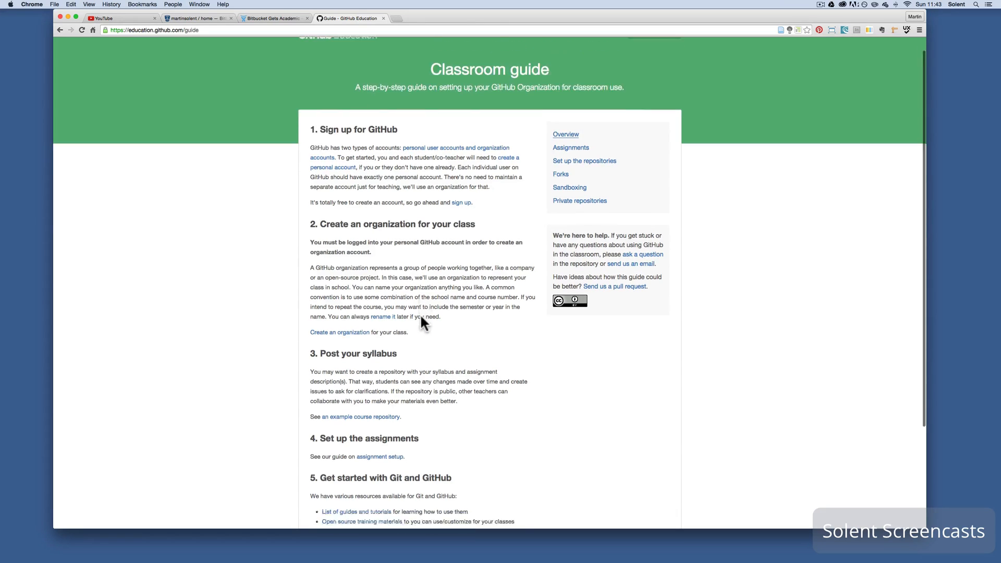
pyautogui.scroll(-3)
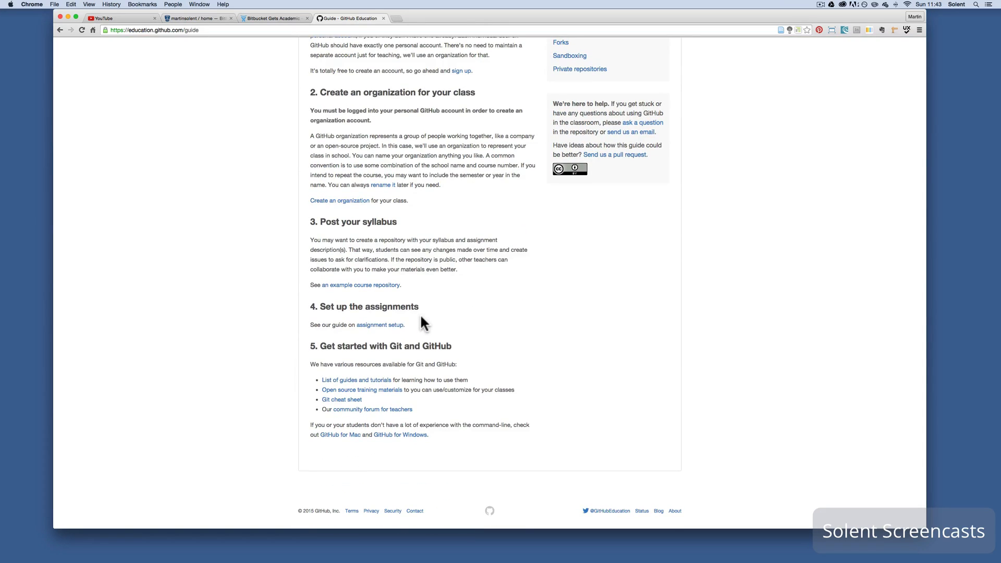
pyautogui.scroll(3)
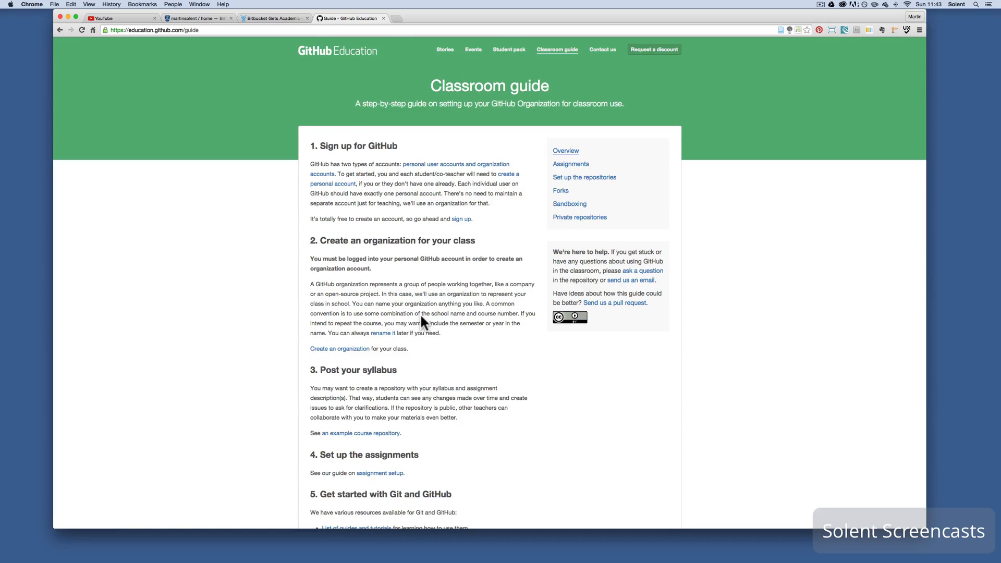
# View the guide's assignments section and read the Mastering Markdown guide
pyautogui.click(572, 164)
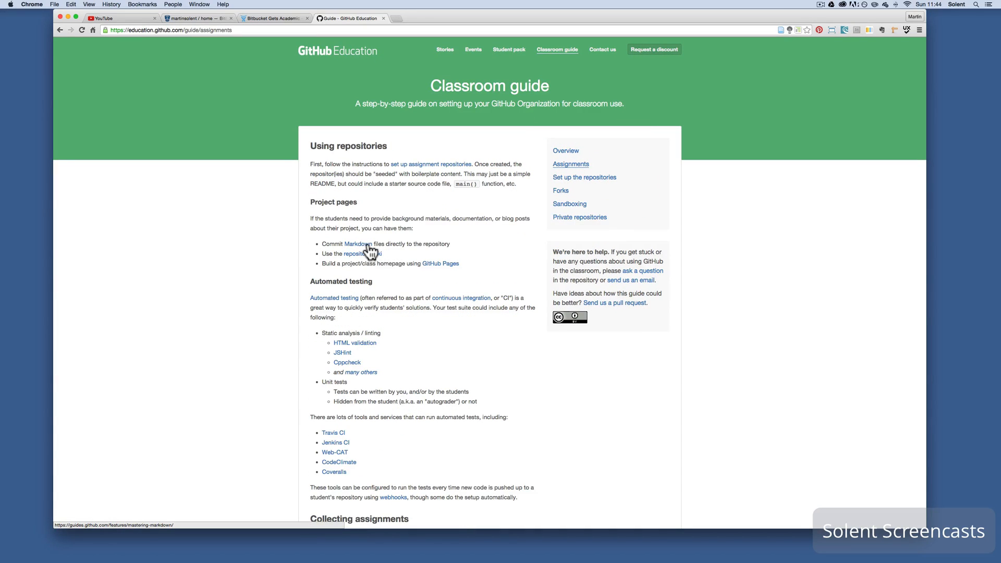
pyautogui.click(358, 244)
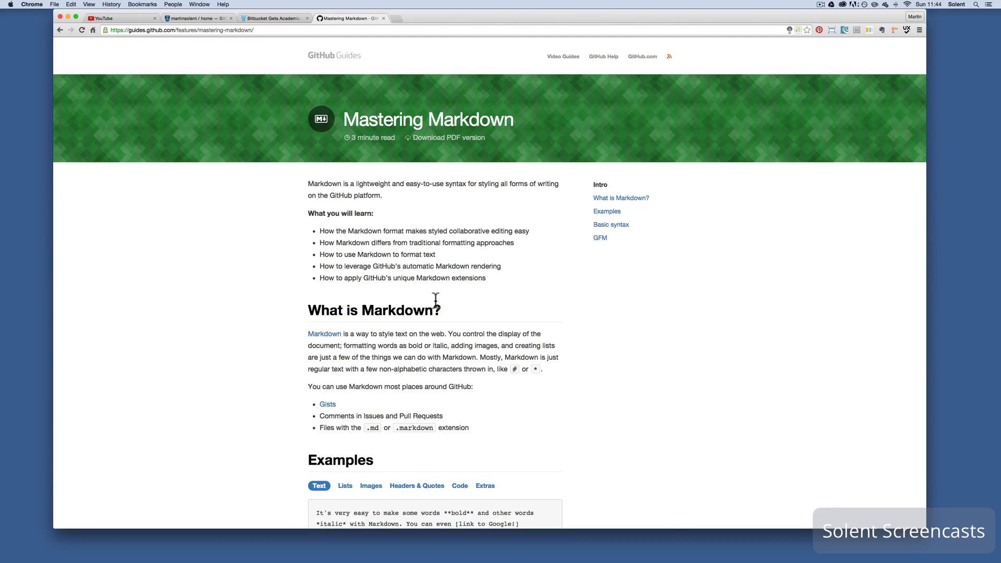
pyautogui.scroll(-3)
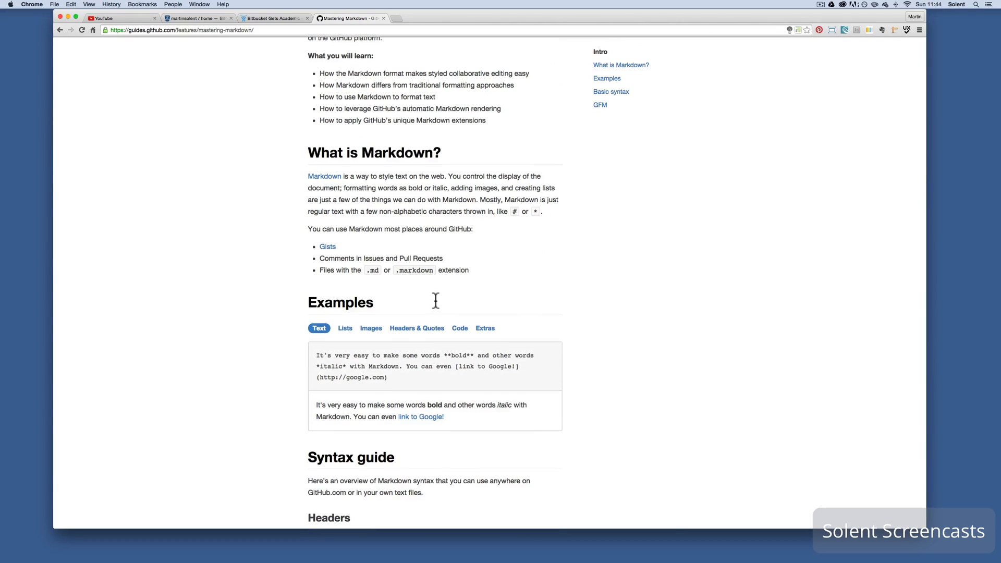
pyautogui.scroll(-3)
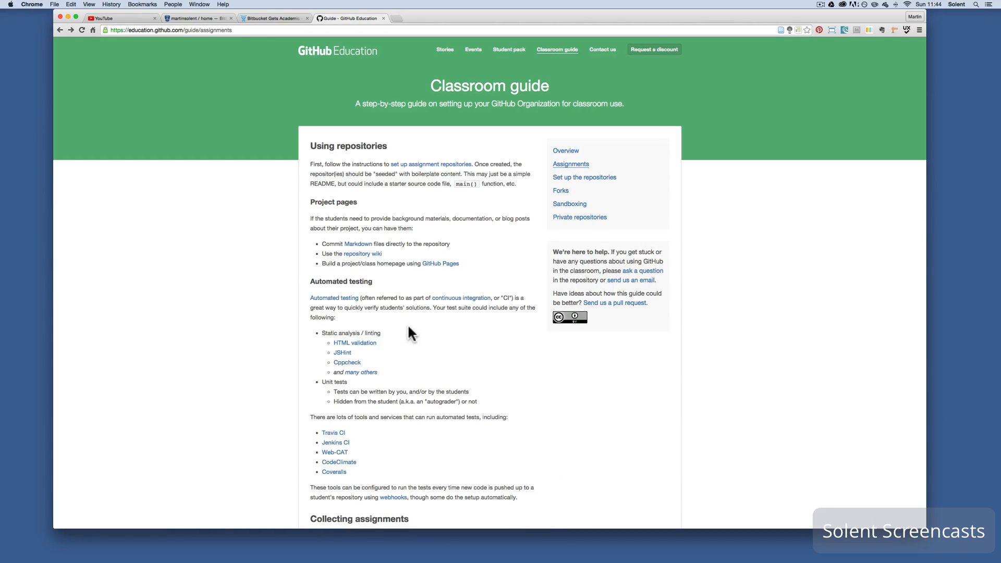
pyautogui.moveTo(410, 366)
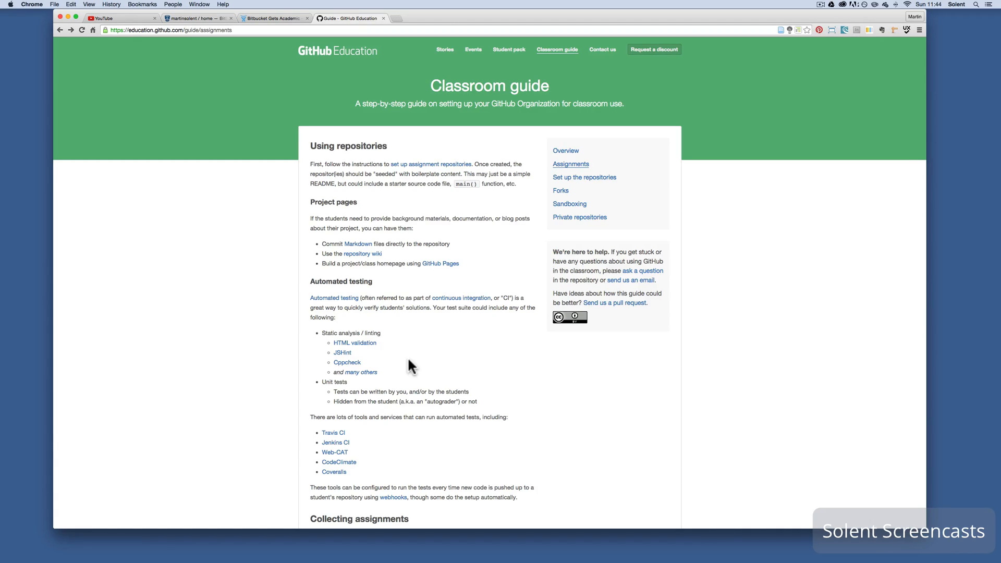
pyautogui.moveTo(561, 264)
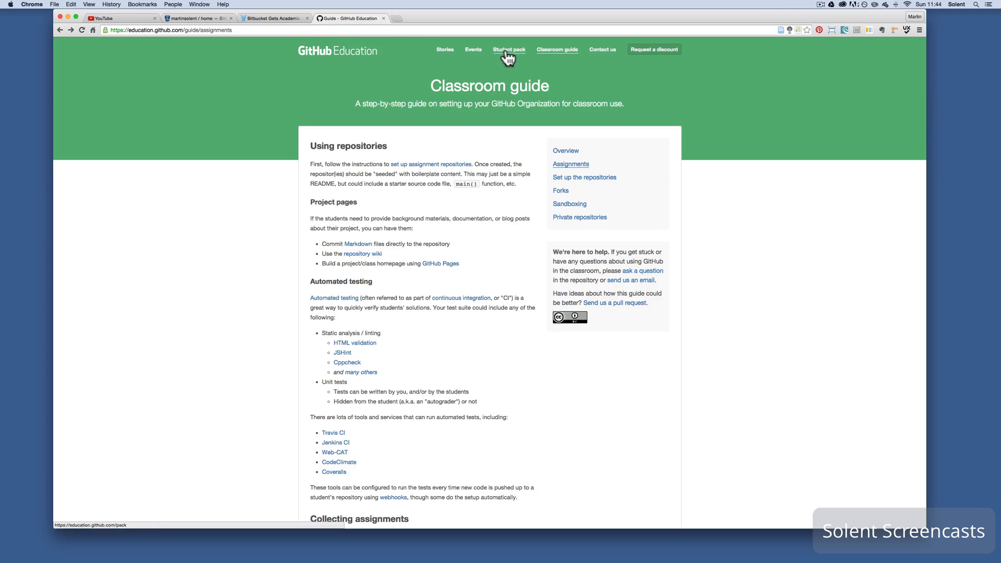
pyautogui.click(509, 49)
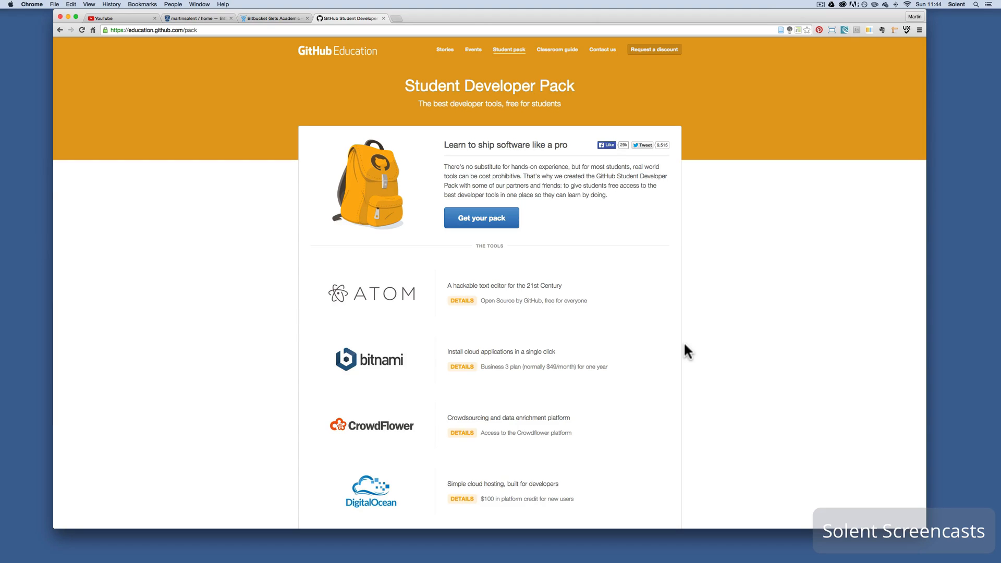
pyautogui.scroll(-3)
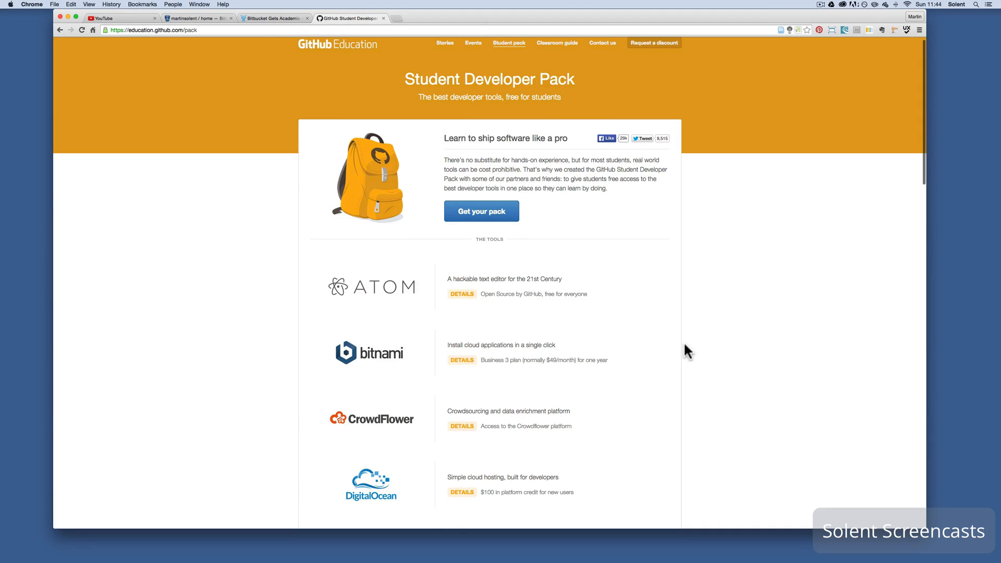
pyautogui.scroll(-3)
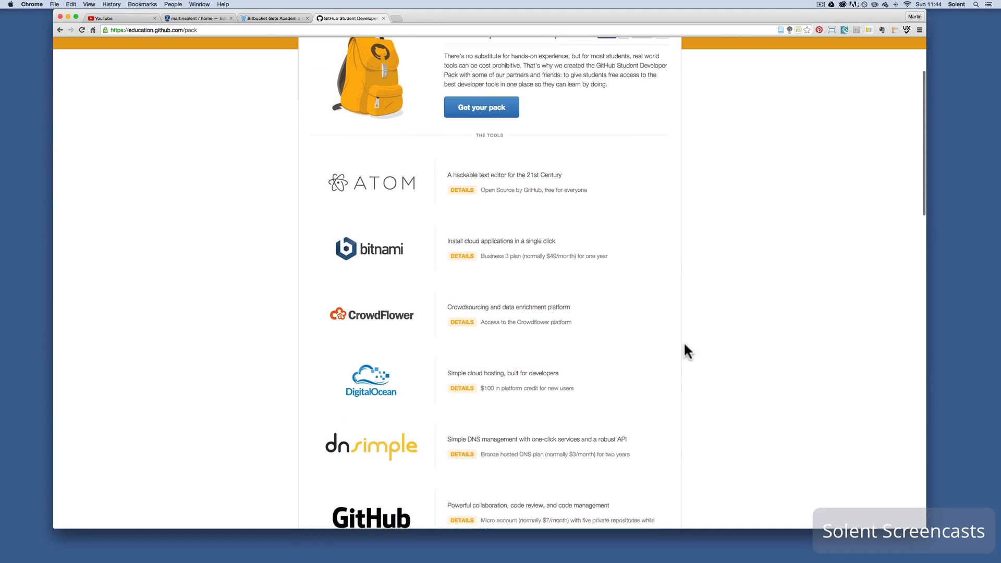
pyautogui.scroll(-3)
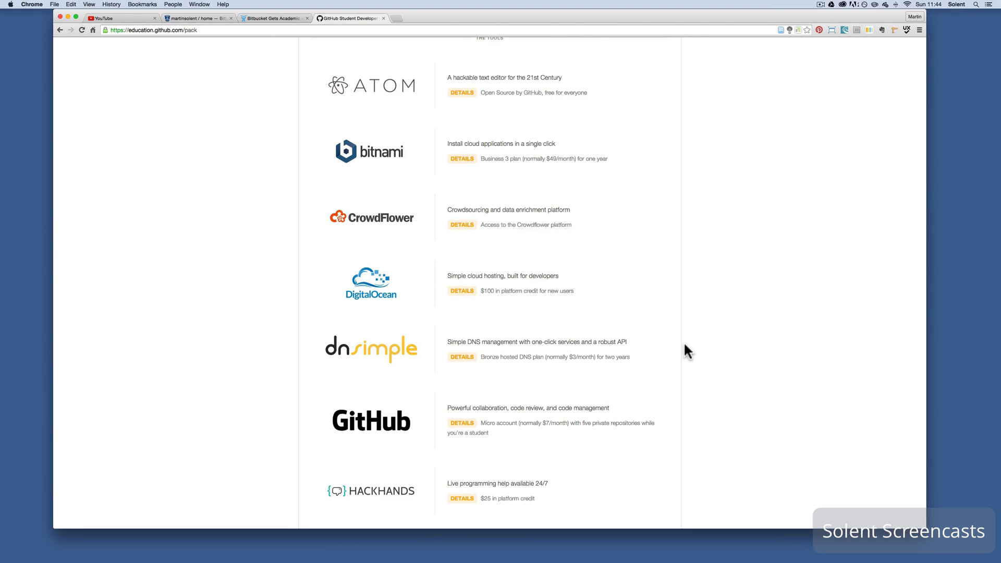
pyautogui.scroll(-3)
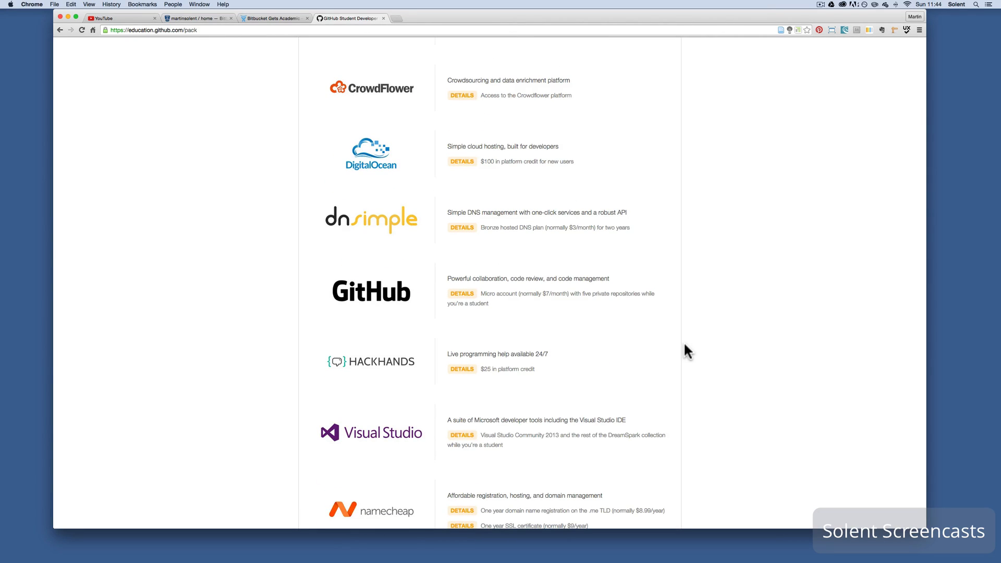
pyautogui.scroll(-3)
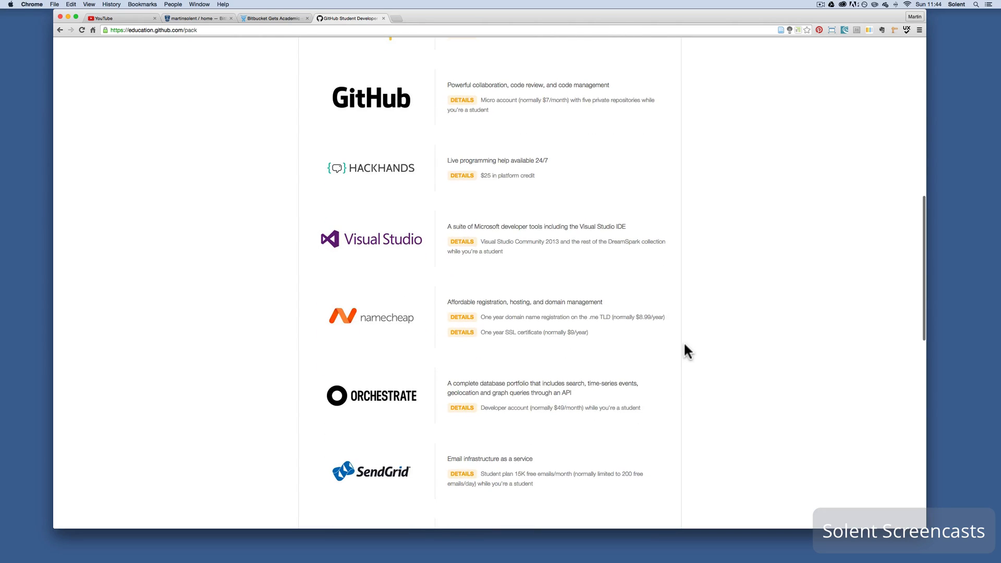
pyautogui.scroll(-3)
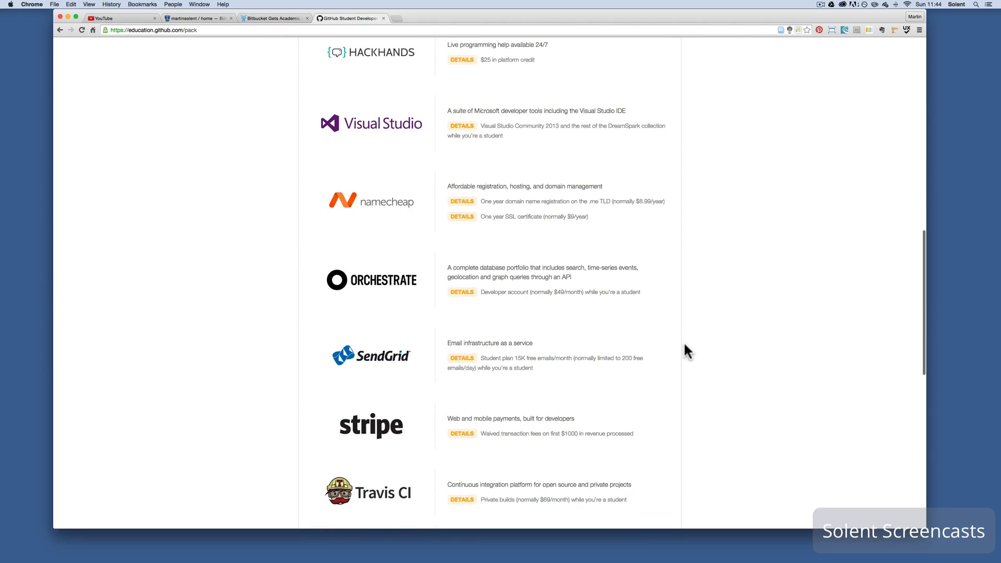
pyautogui.scroll(-3)
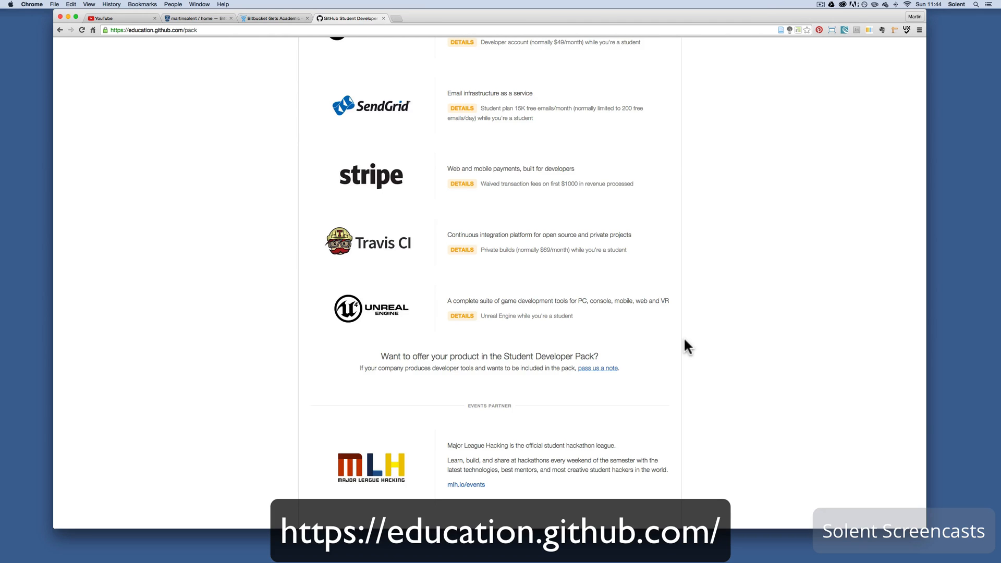
pyautogui.scroll(-3)
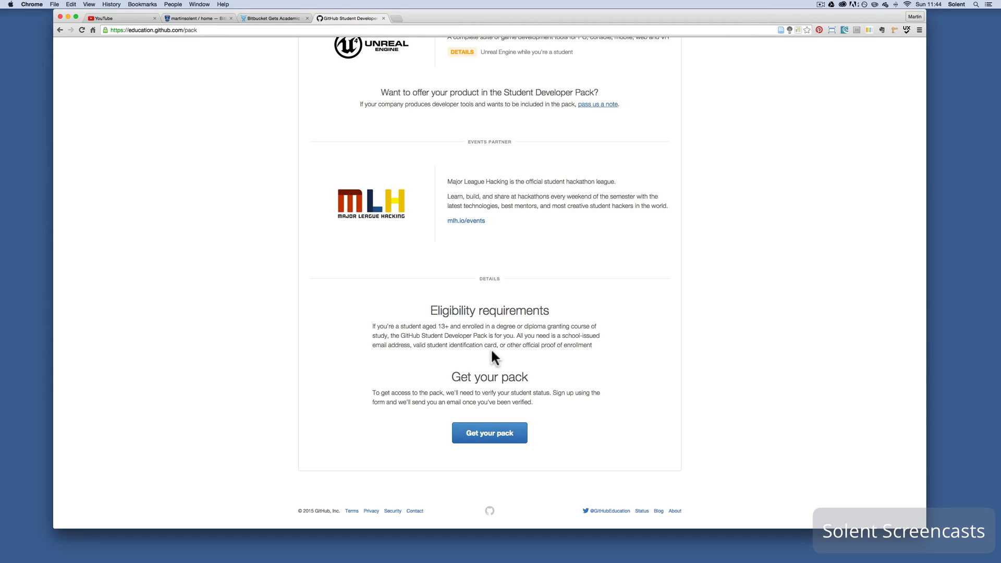
pyautogui.scroll(3)
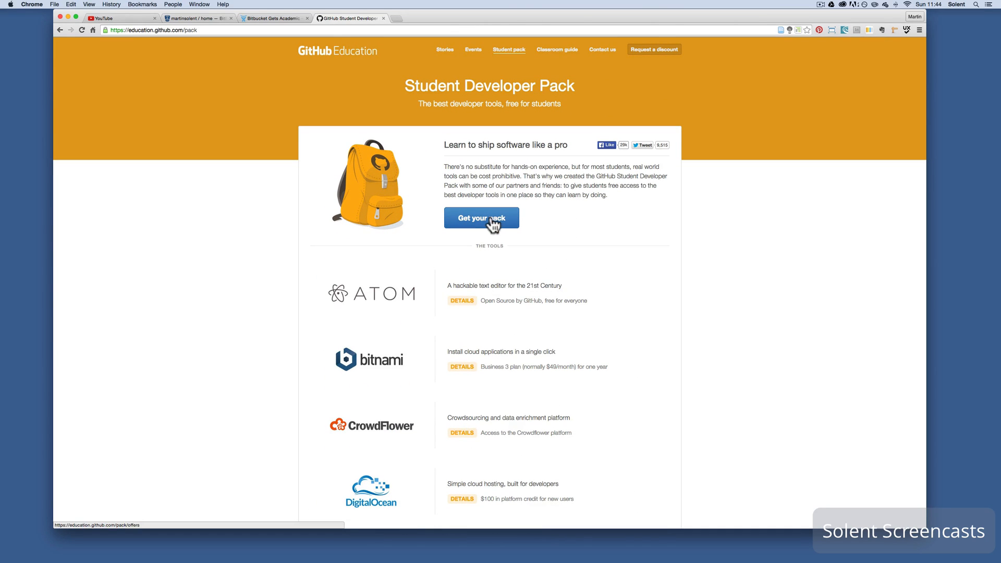
# Start claiming the student pack and confirm student status to reach the discount request form
pyautogui.click(488, 223)
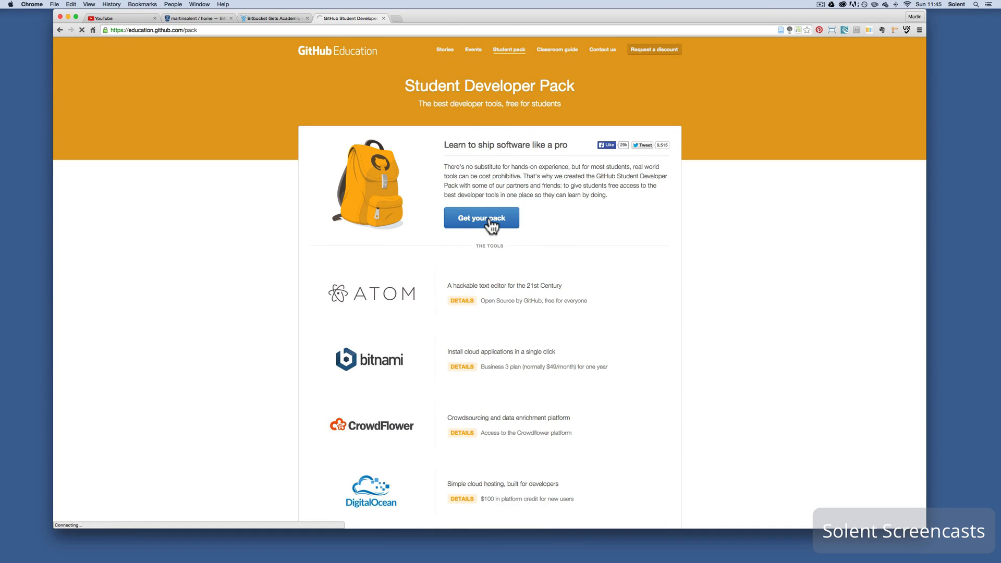
pyautogui.click(482, 216)
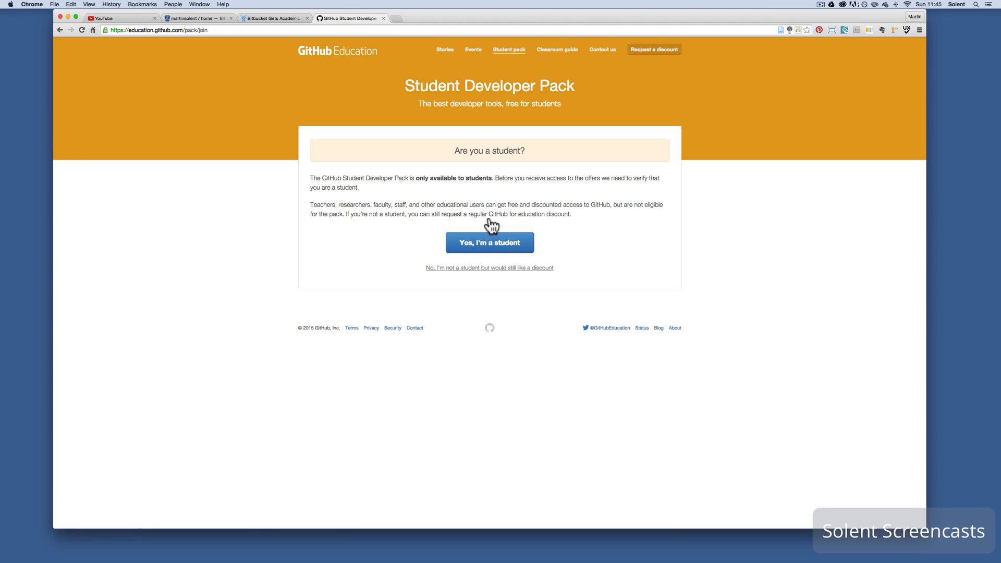
pyautogui.click(490, 241)
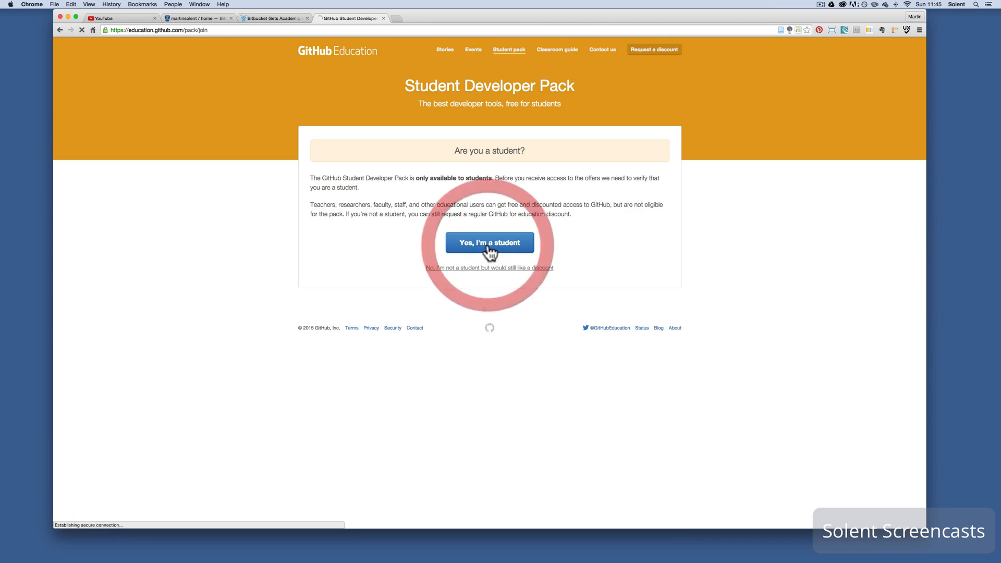
pyautogui.click(490, 242)
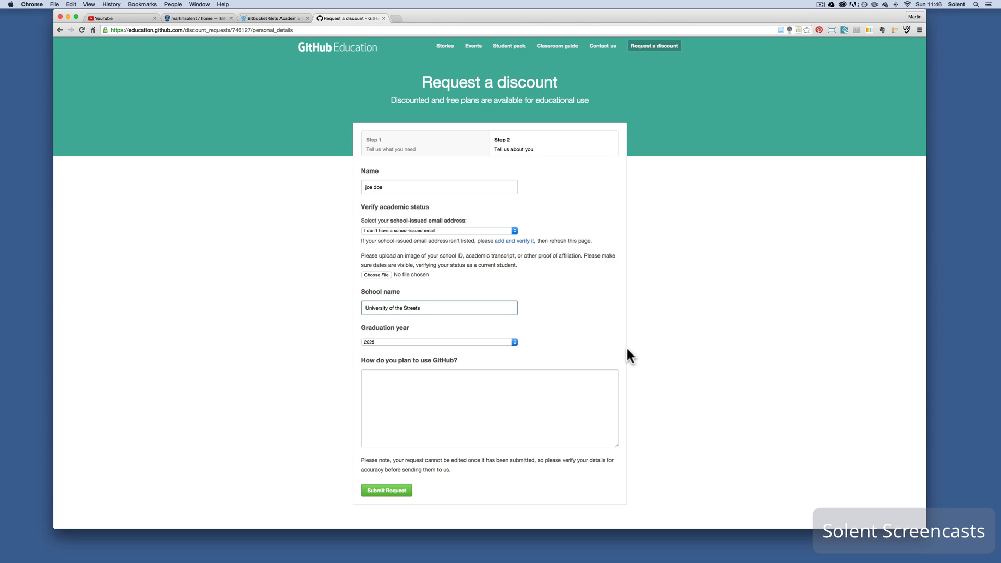
pyautogui.moveTo(557, 333)
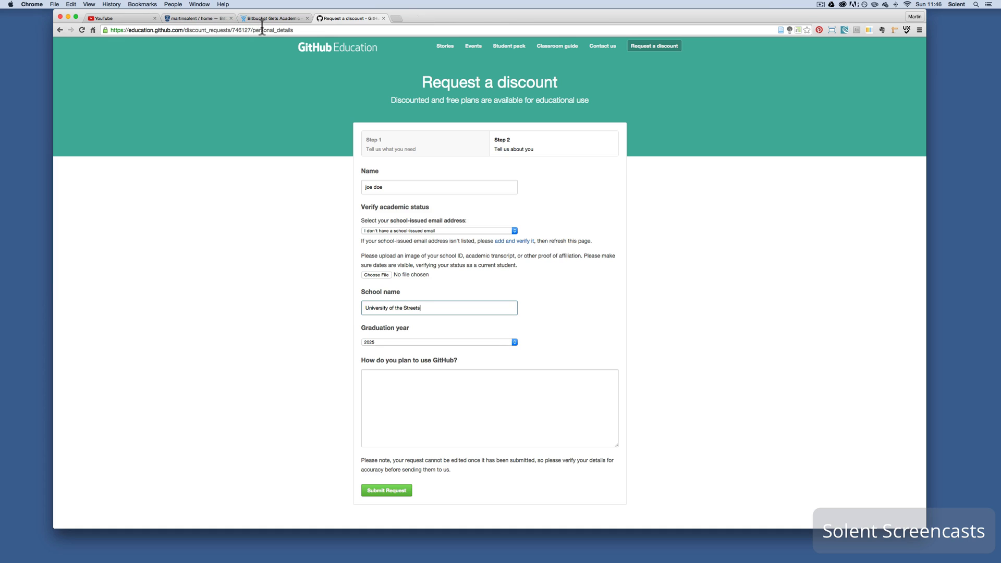
# Read the Bitbucket Gets Academic blog post, revisit the discount form, then show the Bitbucket dashboard
pyautogui.click(277, 17)
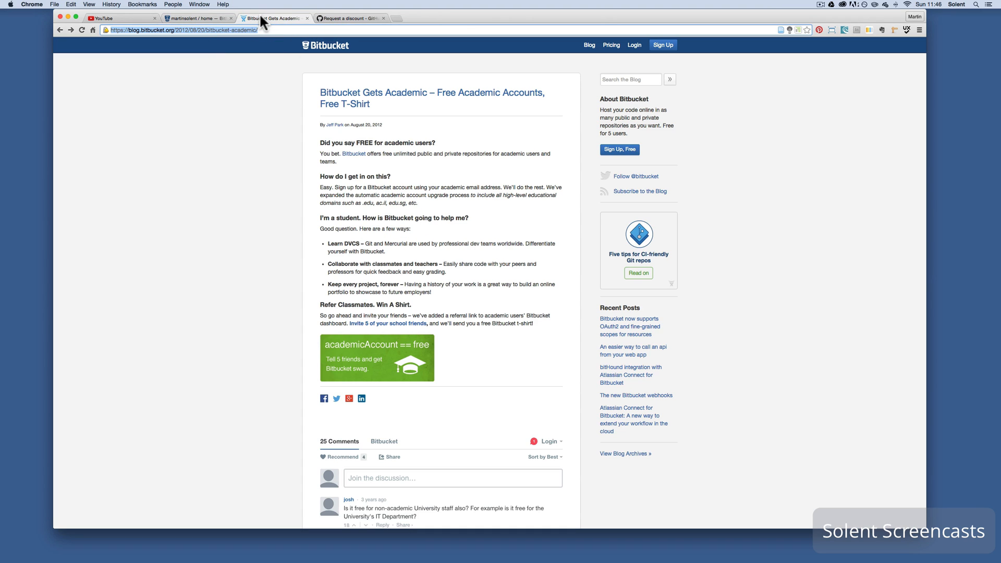
pyautogui.moveTo(218, 209)
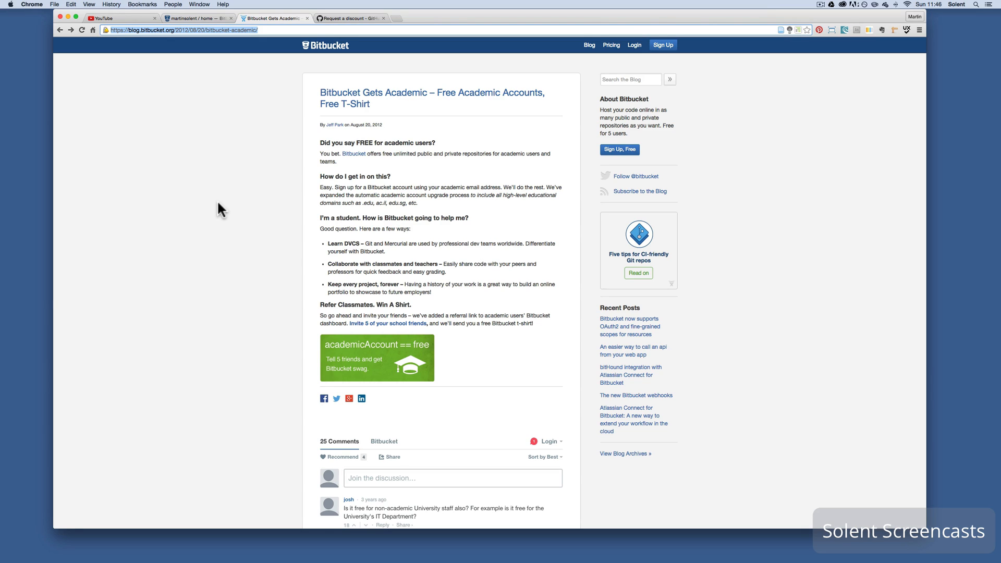
pyautogui.moveTo(360, 47)
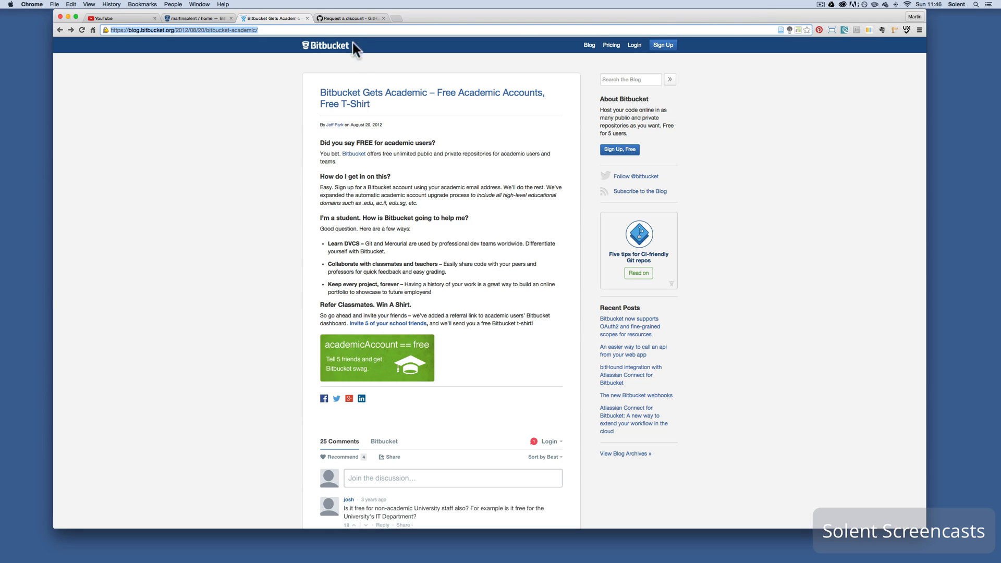
pyautogui.click(353, 19)
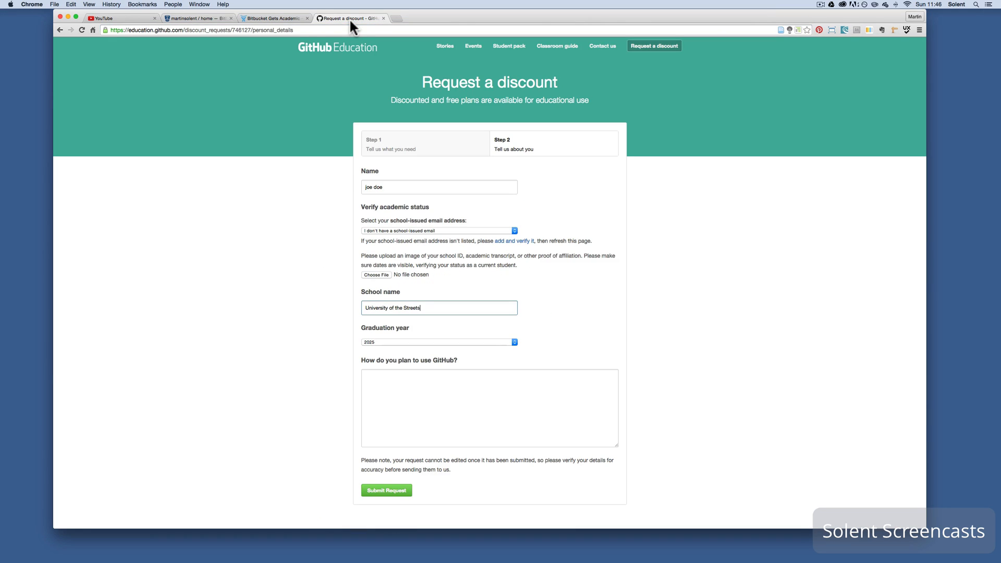
pyautogui.moveTo(281, 21)
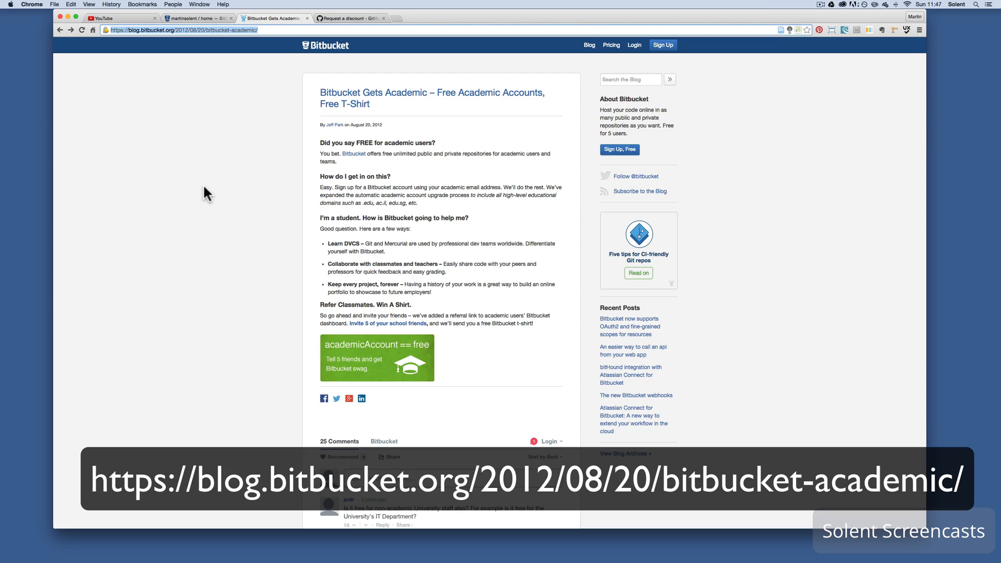
pyautogui.moveTo(327, 203)
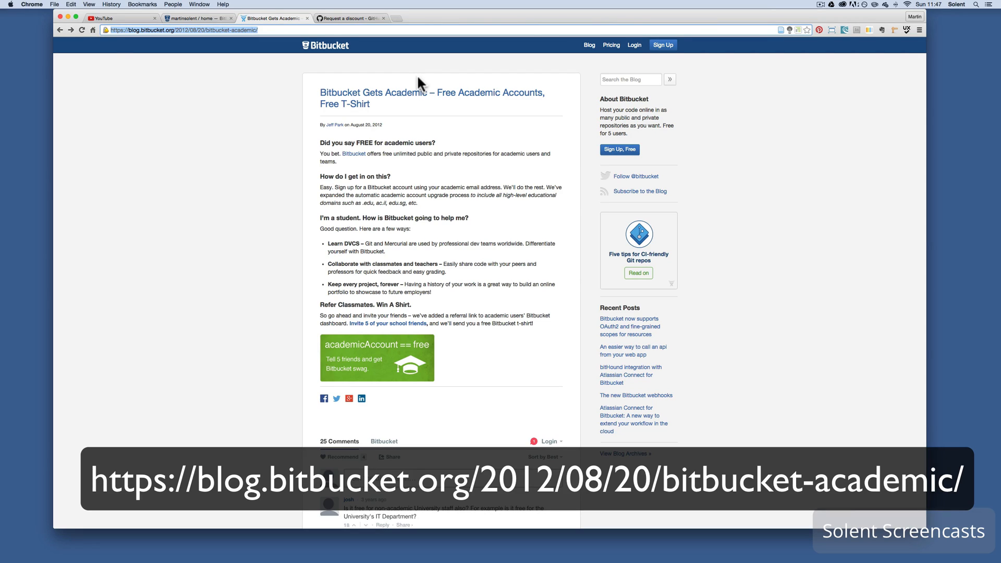
pyautogui.moveTo(138, 69)
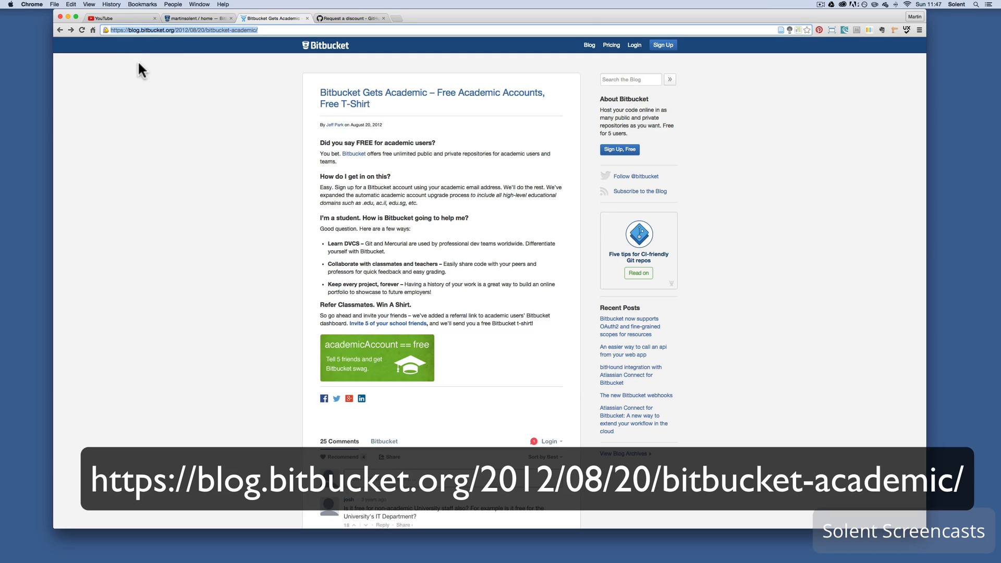
pyautogui.moveTo(131, 62)
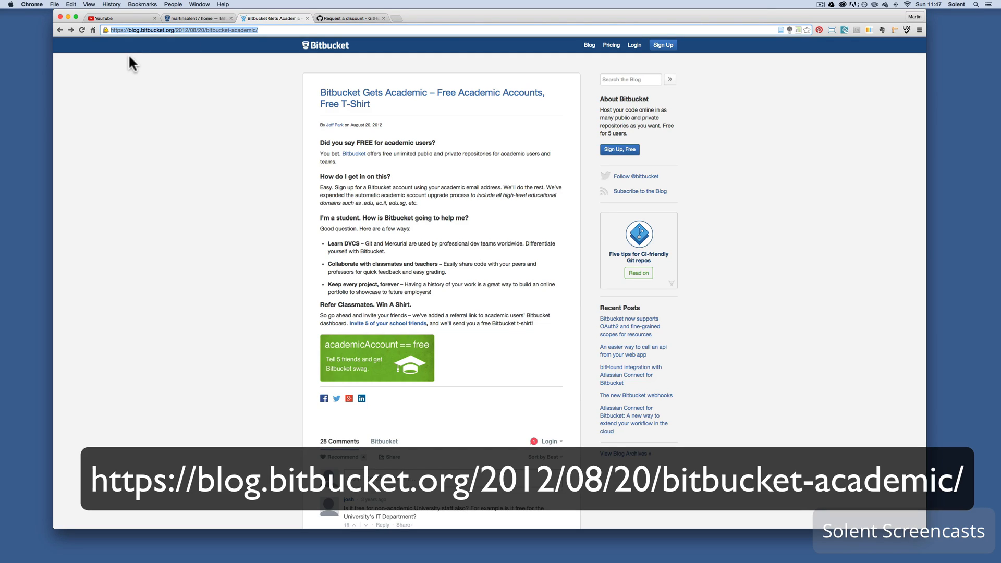
pyautogui.moveTo(455, 217)
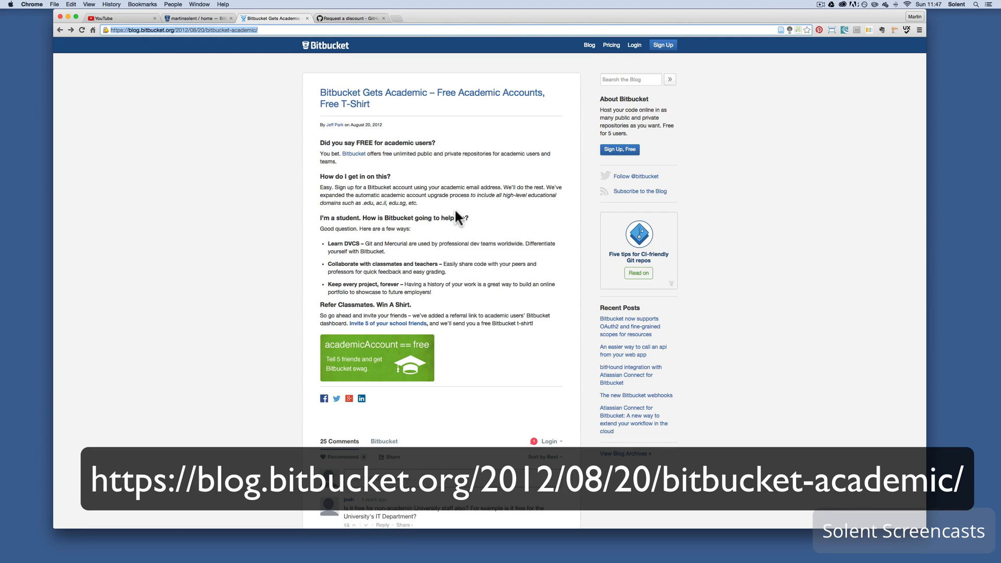
pyautogui.scroll(-3)
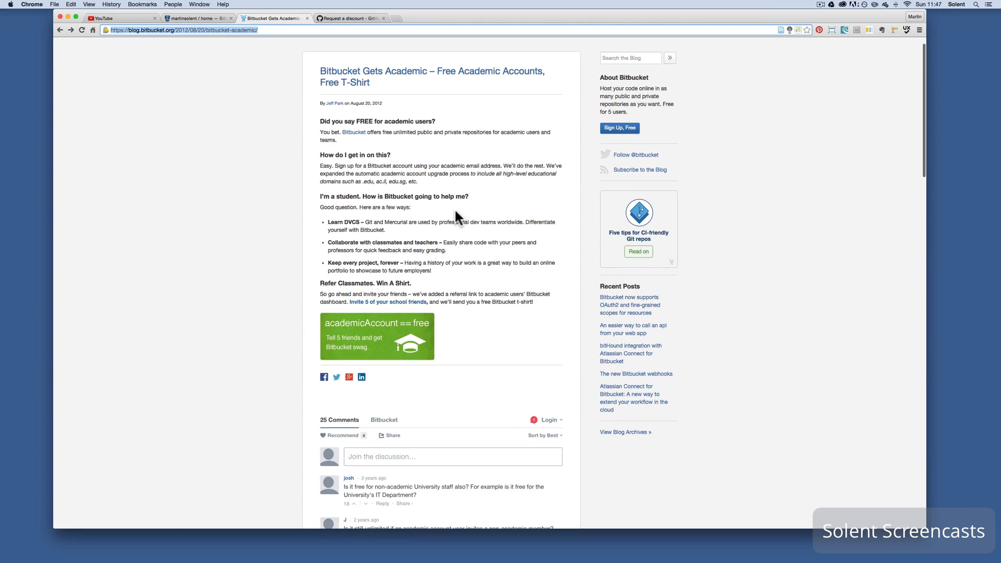
pyautogui.scroll(-3)
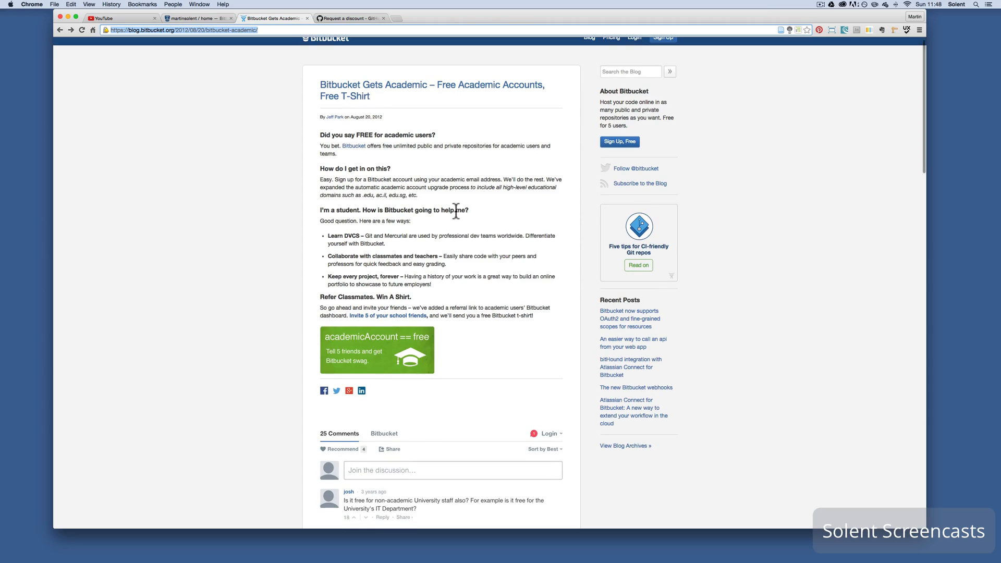
pyautogui.scroll(-3)
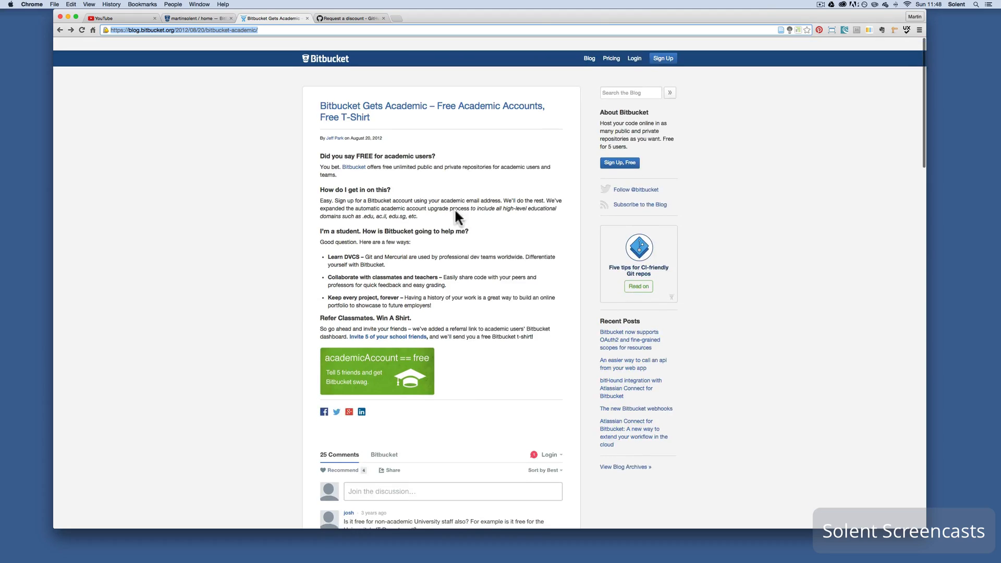
pyautogui.scroll(-3)
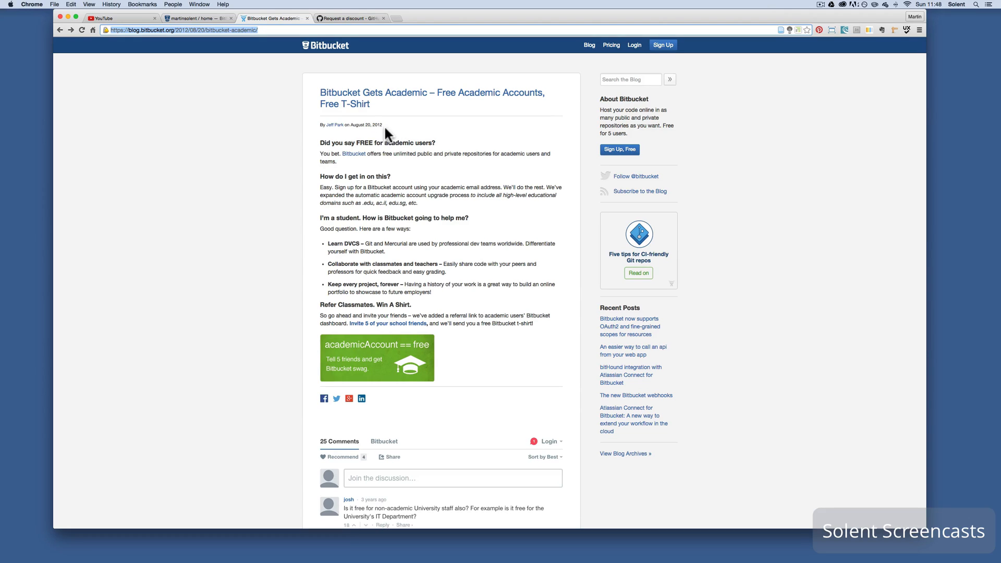
pyautogui.moveTo(392, 203)
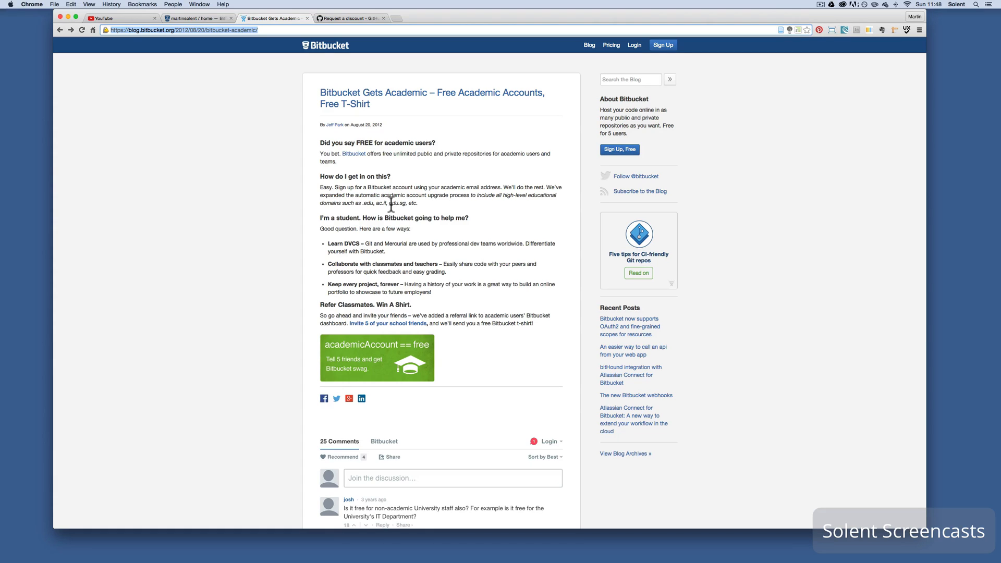
pyautogui.moveTo(364, 216)
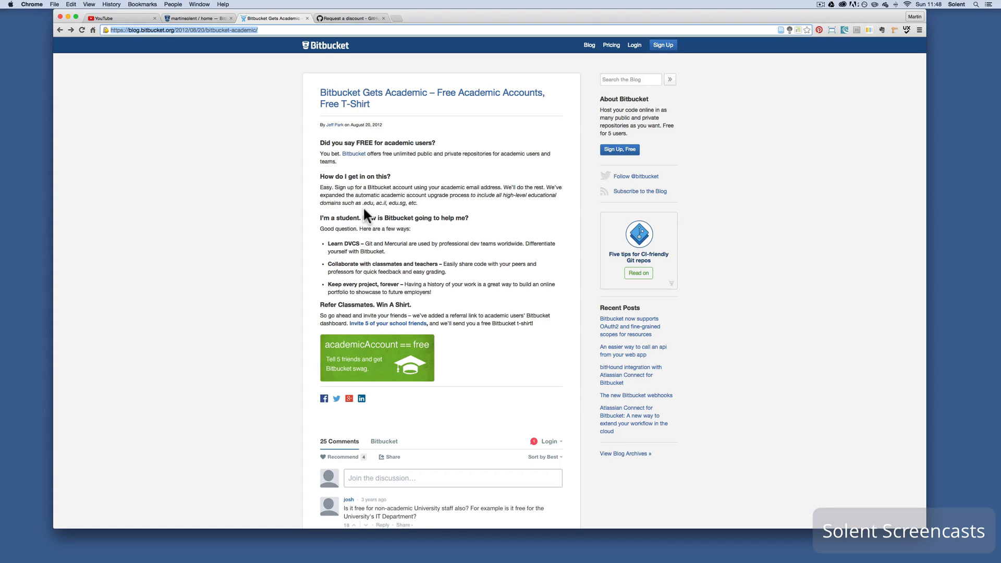
pyautogui.moveTo(384, 212)
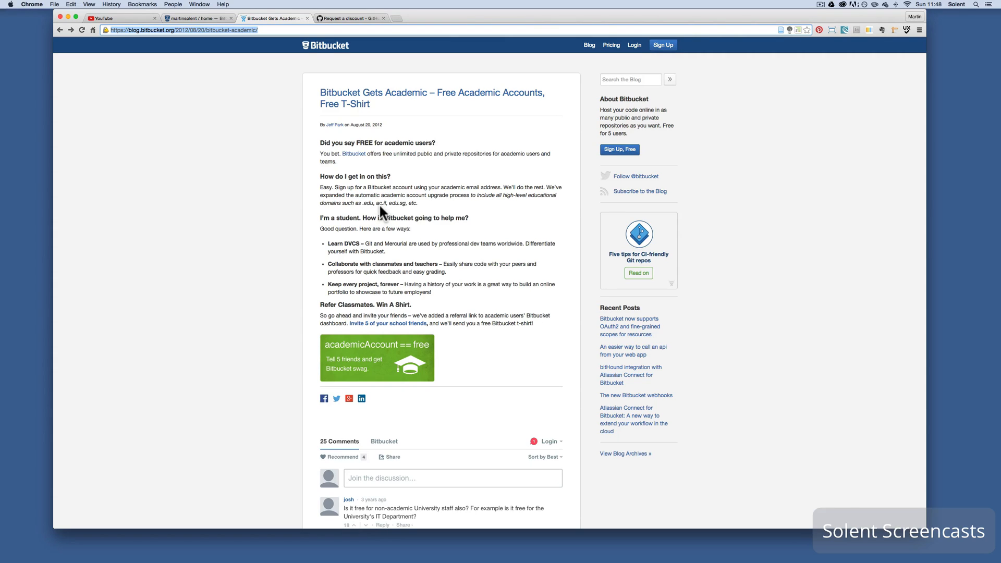
pyautogui.moveTo(622, 154)
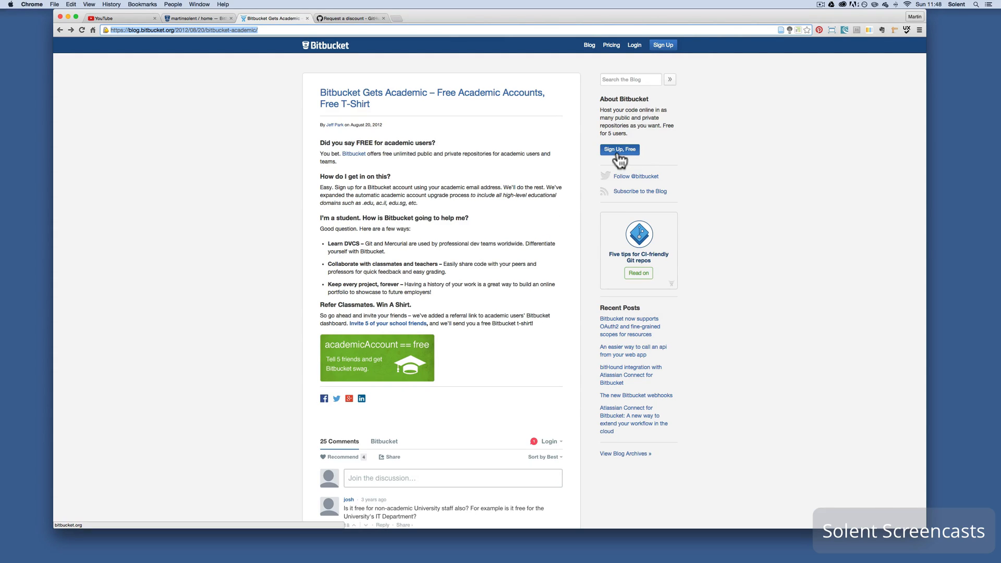
pyautogui.moveTo(492, 186)
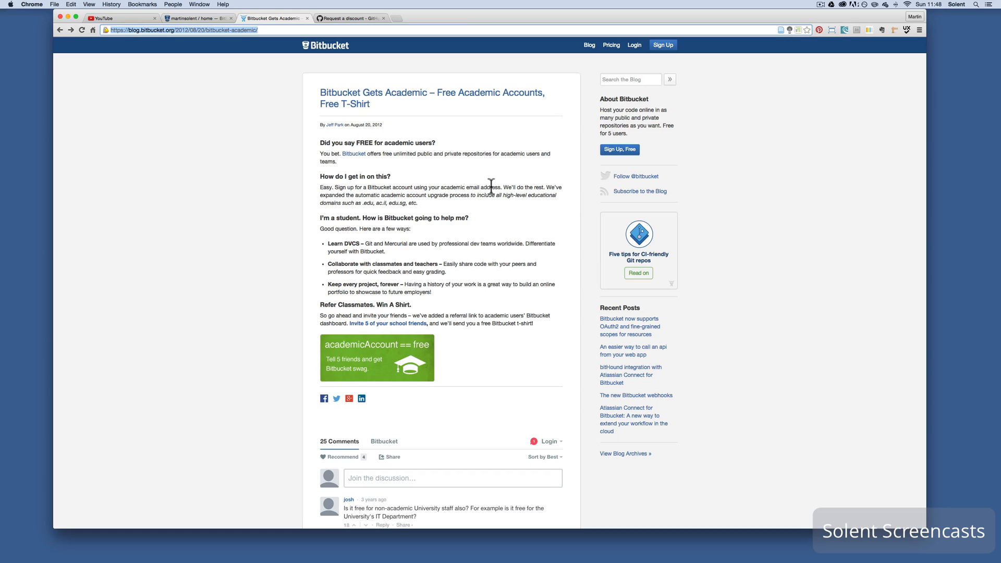
pyautogui.moveTo(664, 183)
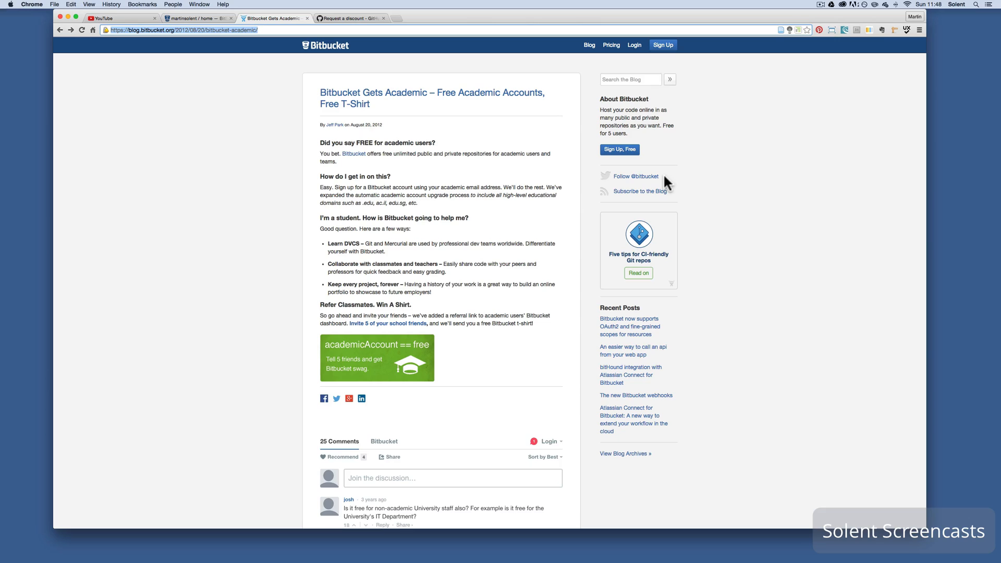
pyautogui.moveTo(418, 63)
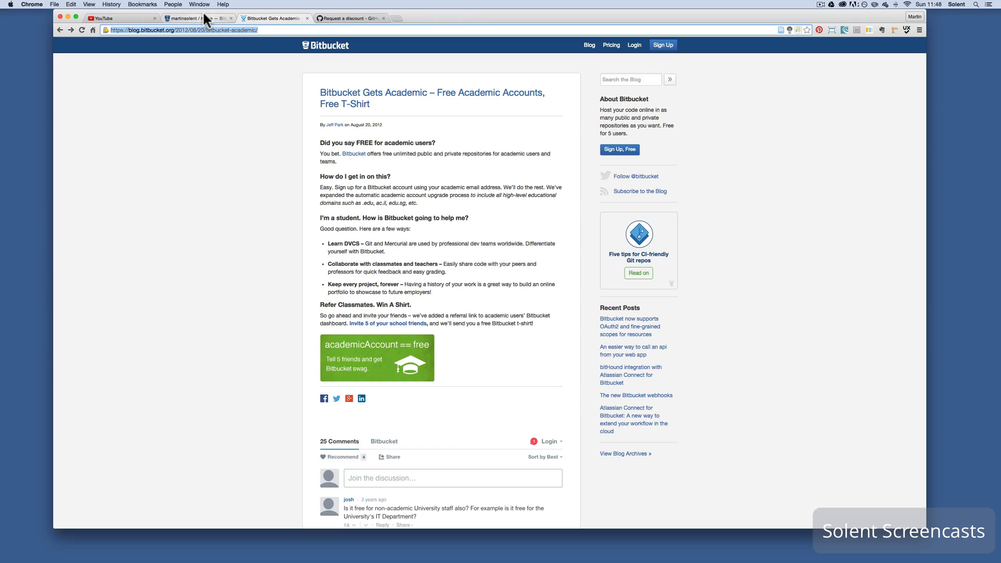
pyautogui.click(191, 16)
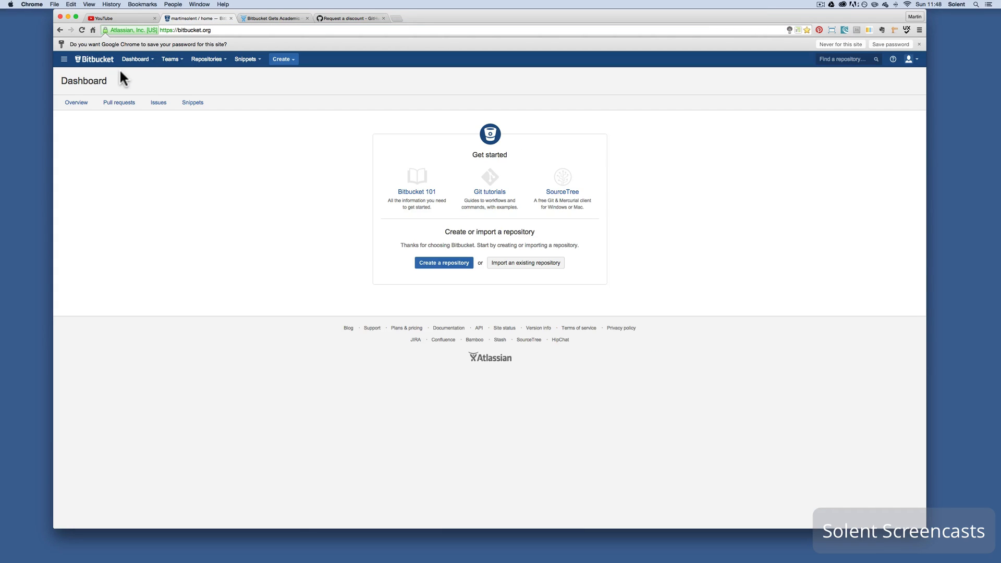
pyautogui.moveTo(936, 74)
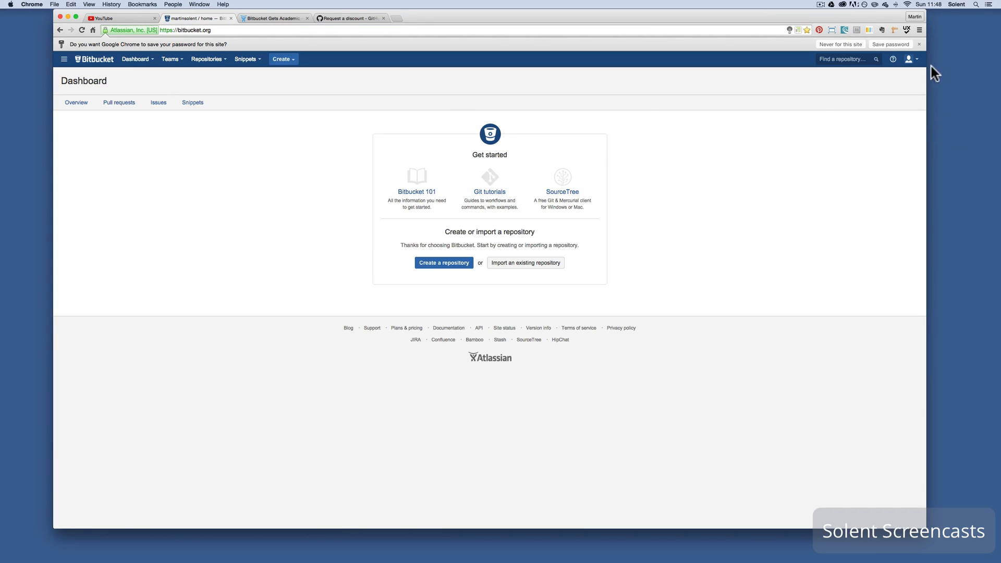
# Show the account's plan details via Manage account: Academic plan, 1 / Unlimited users
pyautogui.click(908, 58)
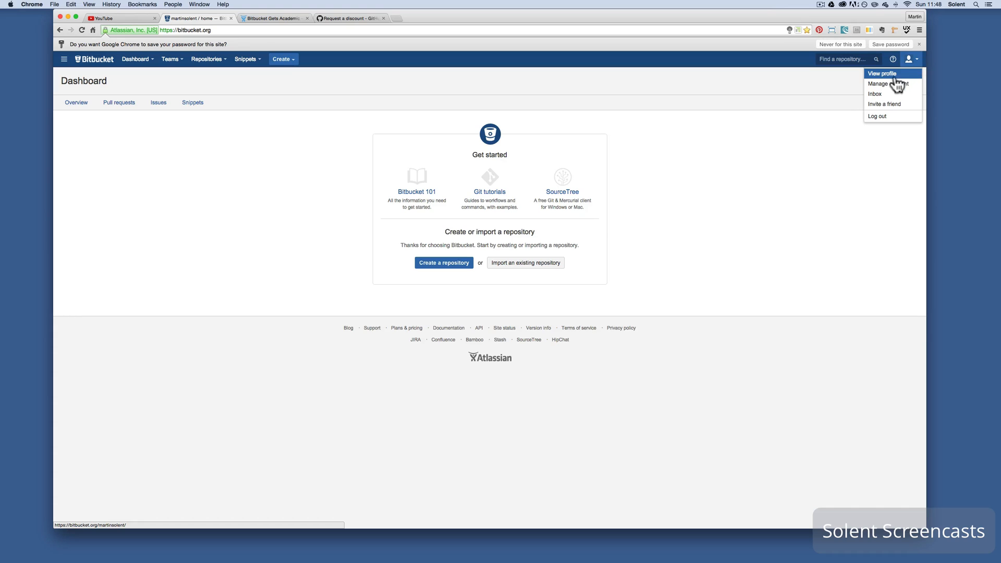
pyautogui.click(877, 83)
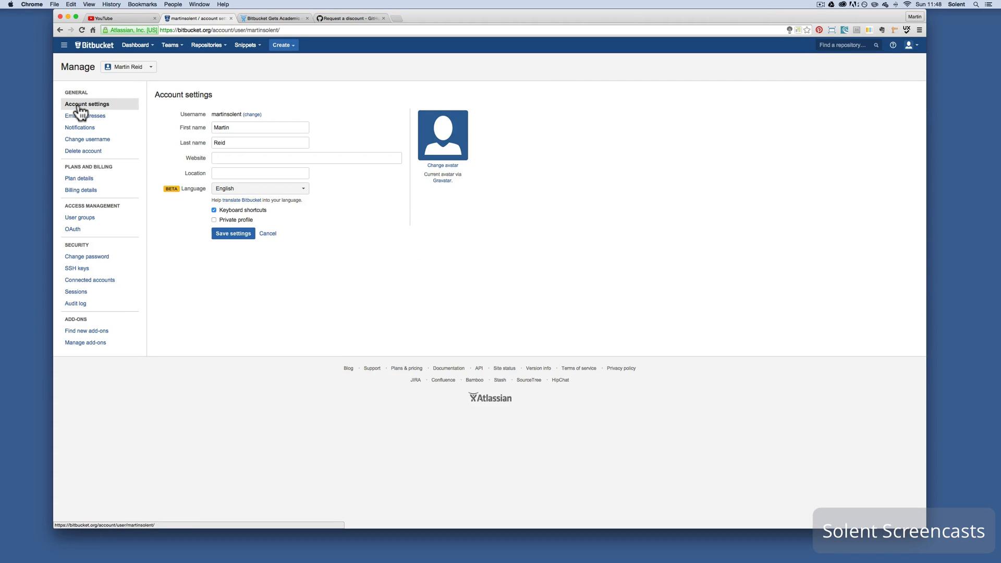
pyautogui.click(78, 179)
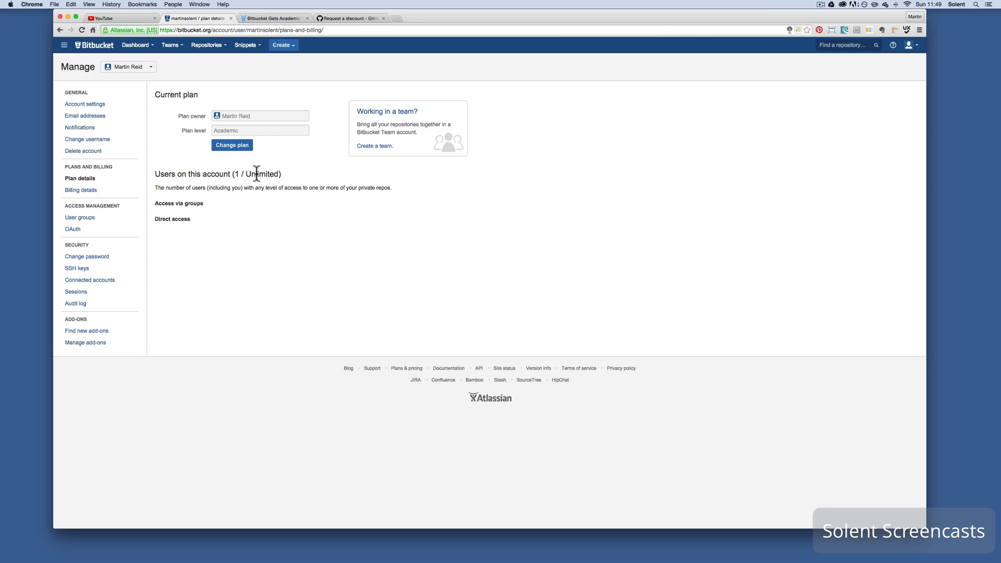
pyautogui.moveTo(180, 204)
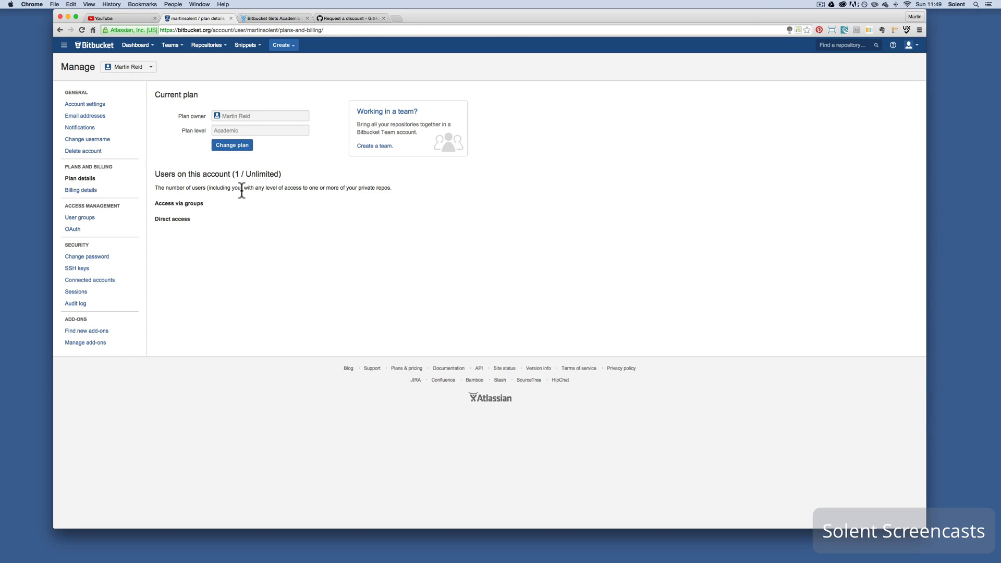
pyautogui.moveTo(294, 190)
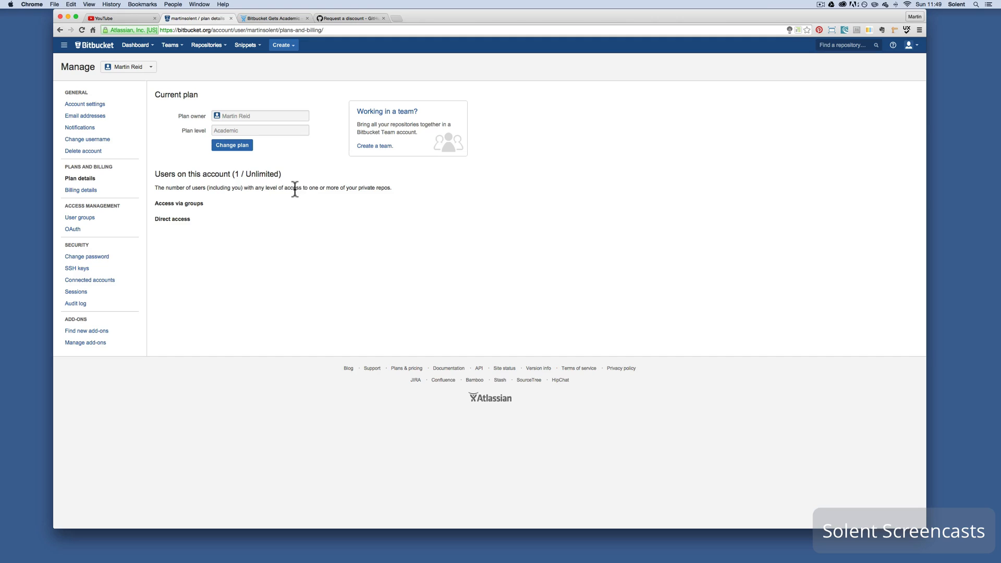
pyautogui.moveTo(382, 192)
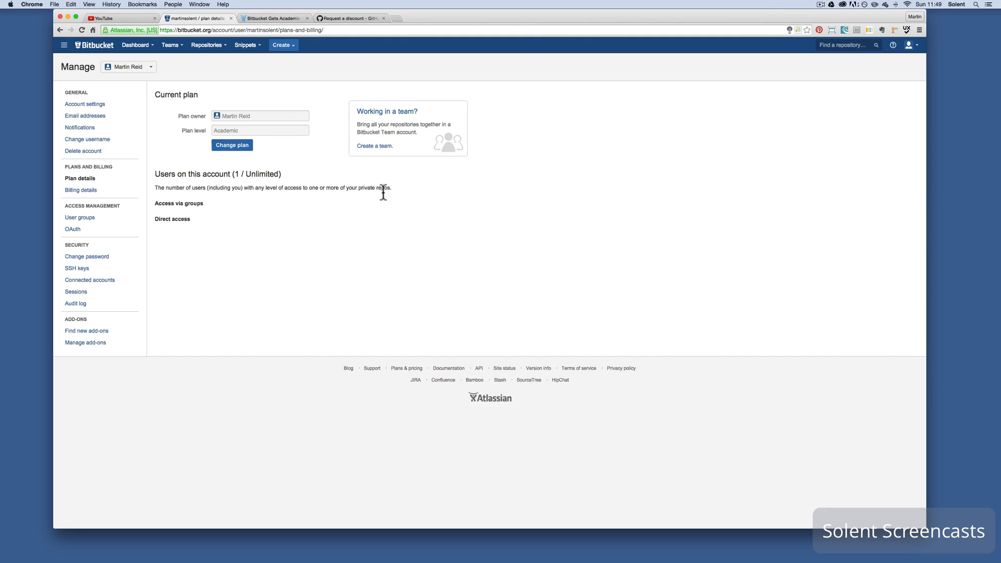
pyautogui.moveTo(261, 179)
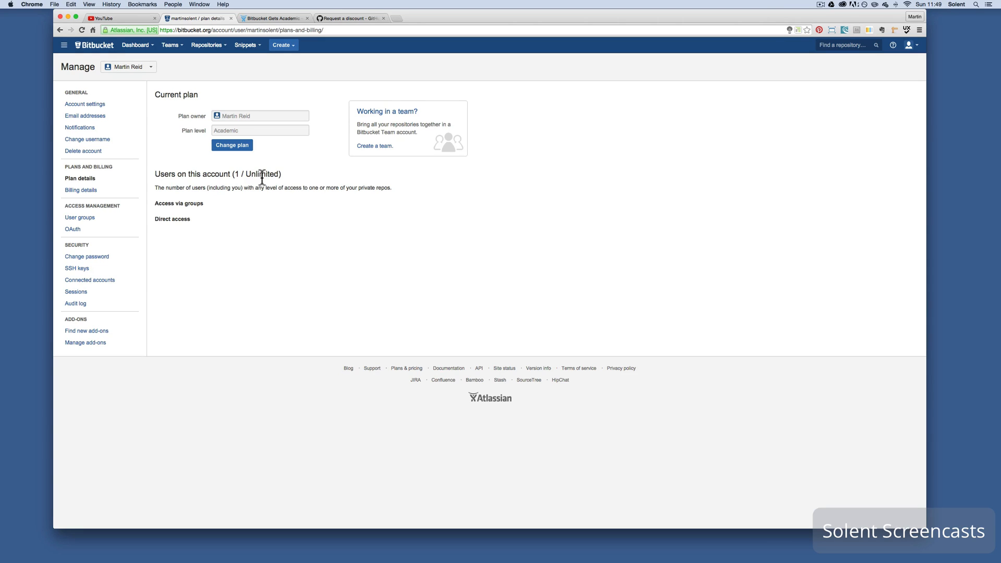
pyautogui.moveTo(183, 176)
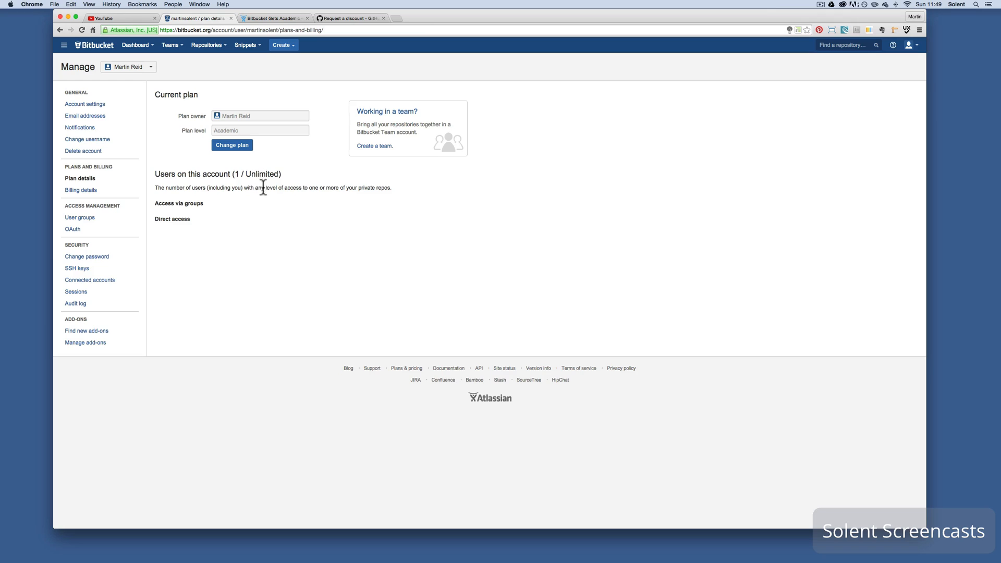
pyautogui.moveTo(350, 209)
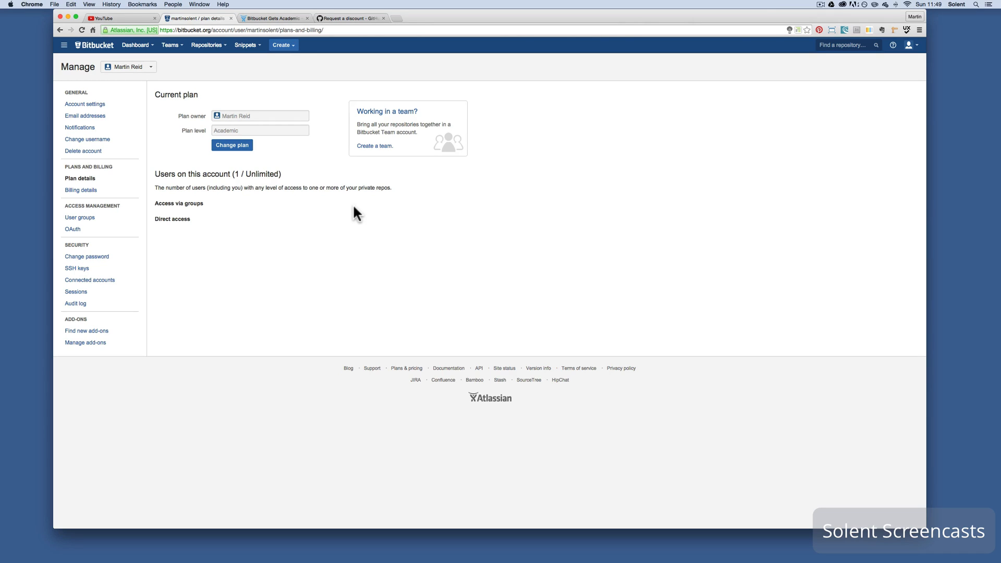
pyautogui.moveTo(150, 84)
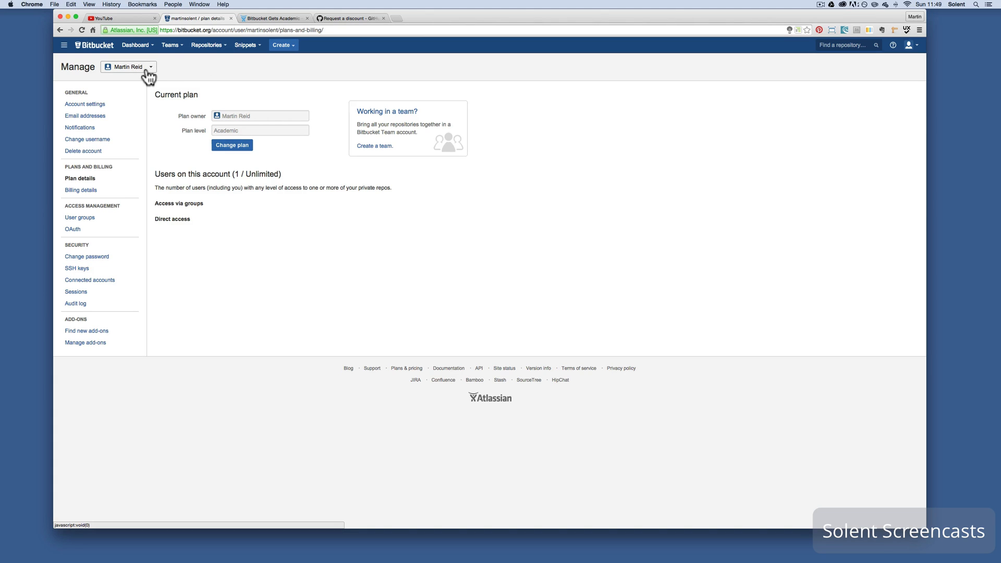
pyautogui.click(142, 67)
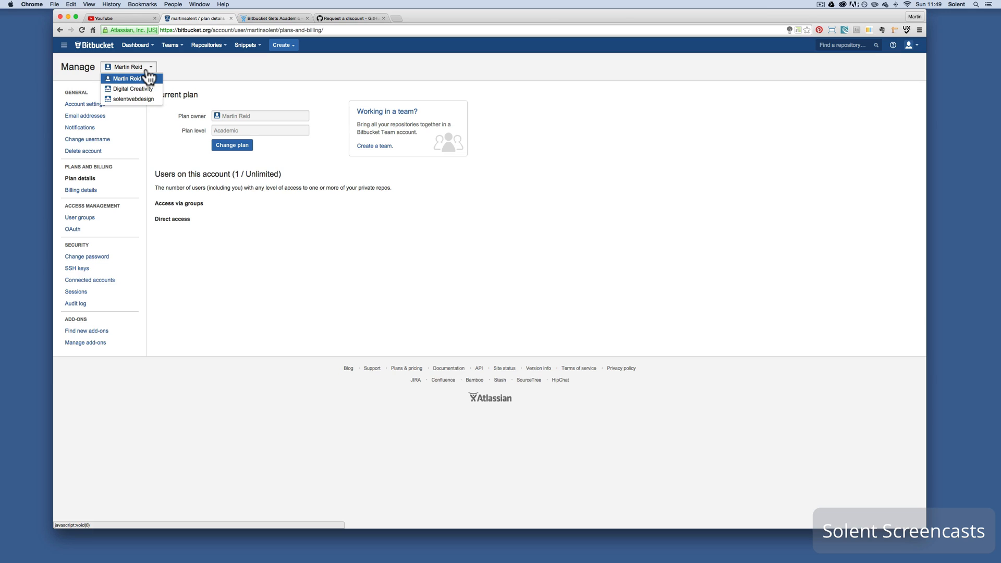
pyautogui.click(131, 89)
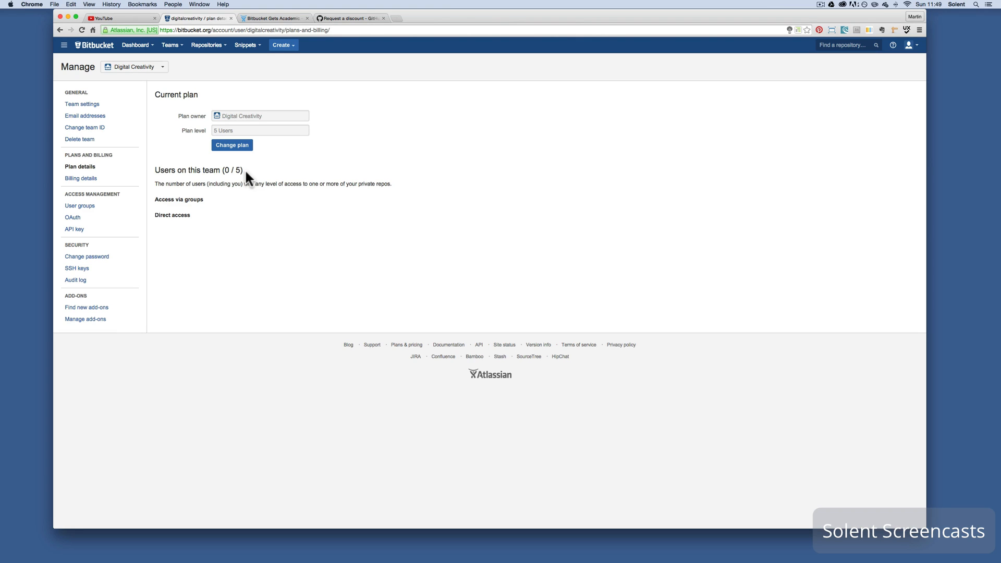
pyautogui.moveTo(302, 186)
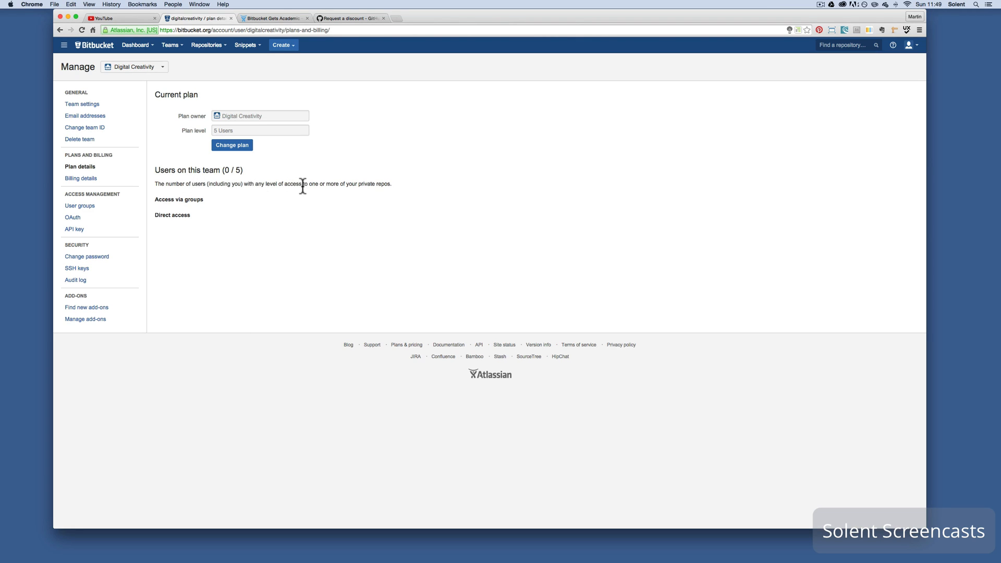
pyautogui.moveTo(186, 138)
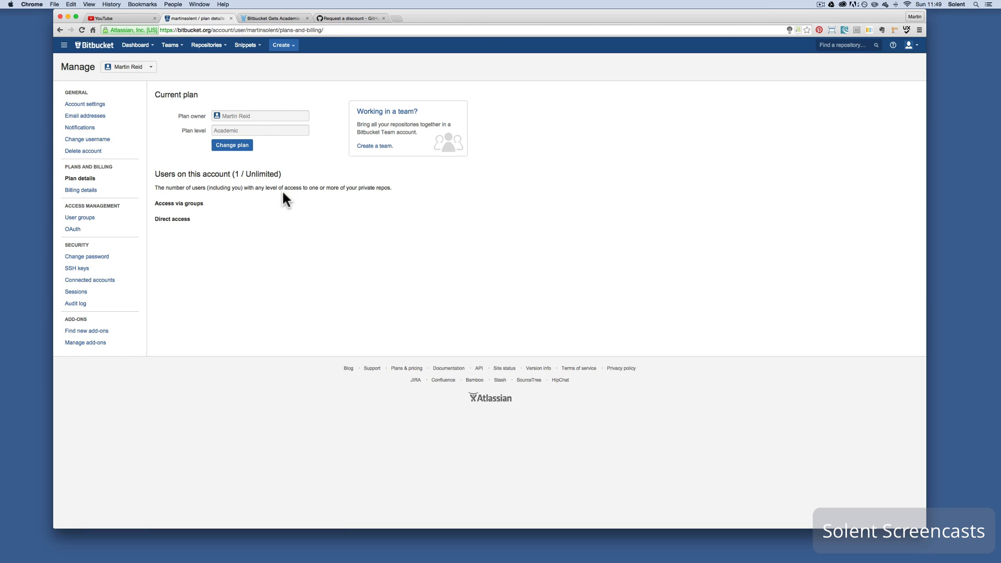
pyautogui.moveTo(238, 232)
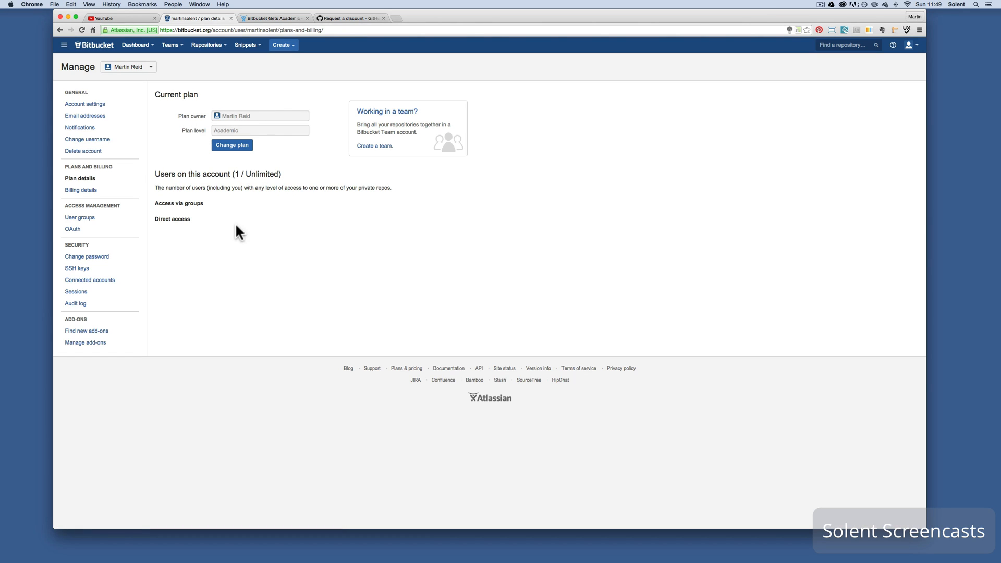
pyautogui.moveTo(272, 199)
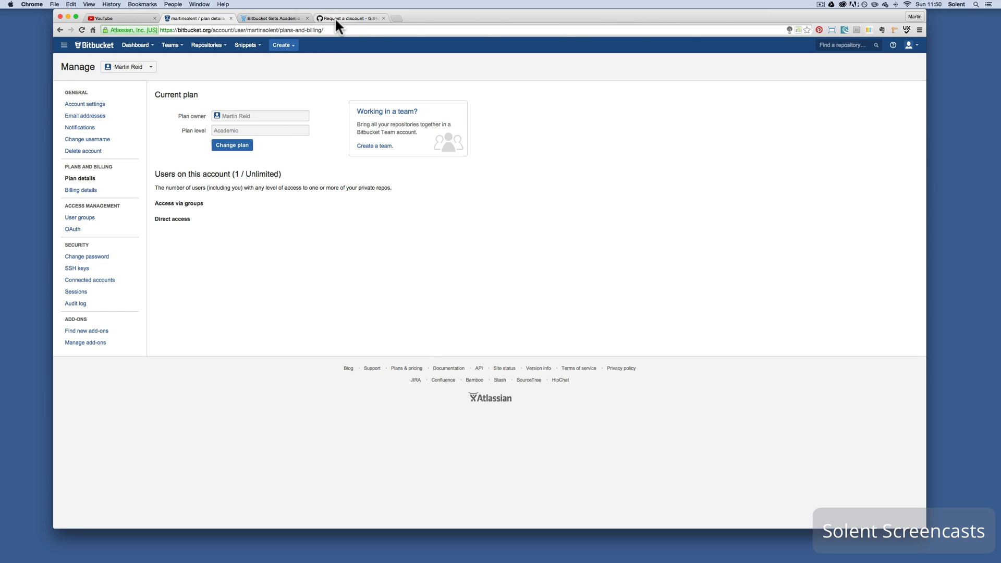
# Switch to the GitHub Education tab and review the Student Developer Pack's partner tool offers
pyautogui.click(361, 17)
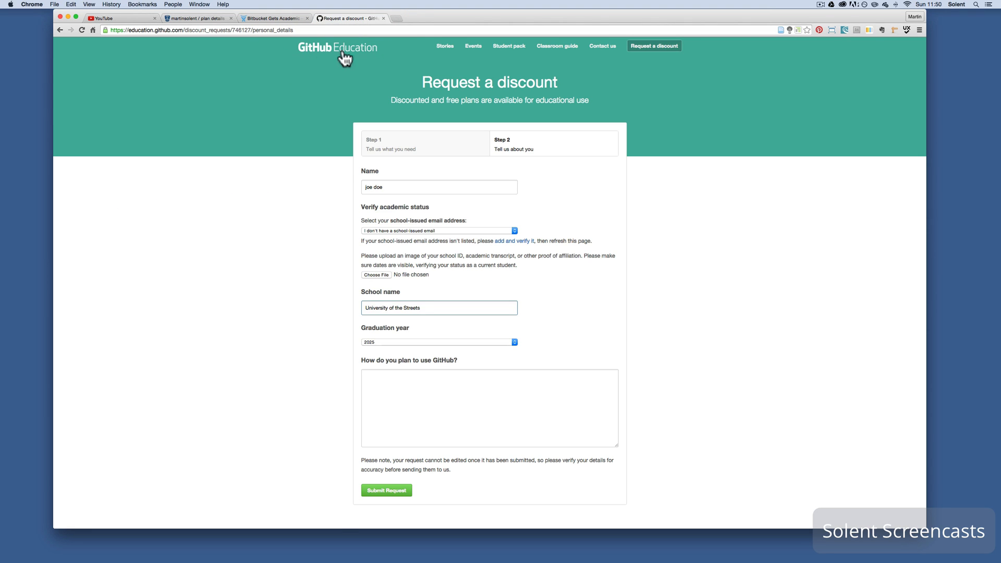
pyautogui.click(508, 46)
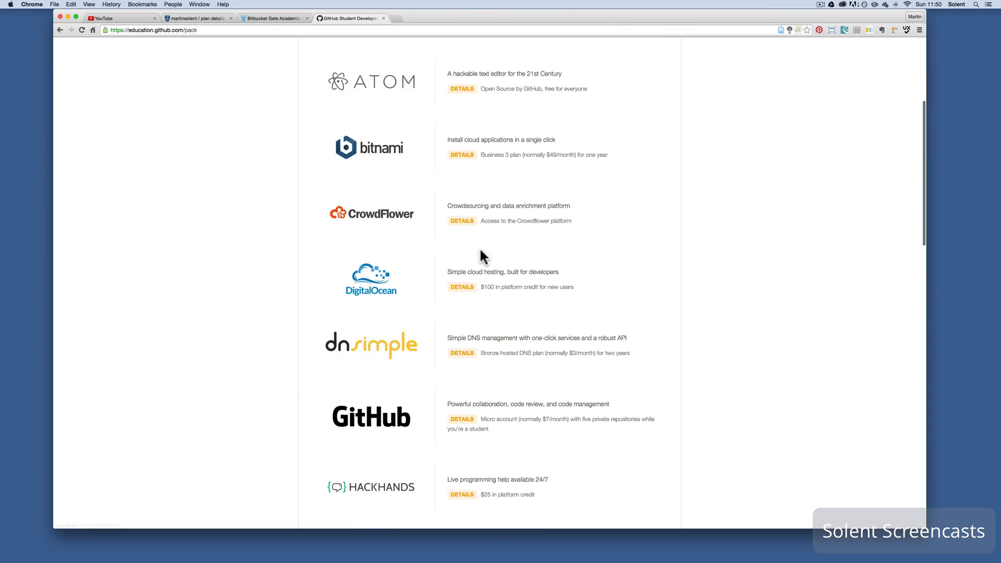
pyautogui.scroll(-3)
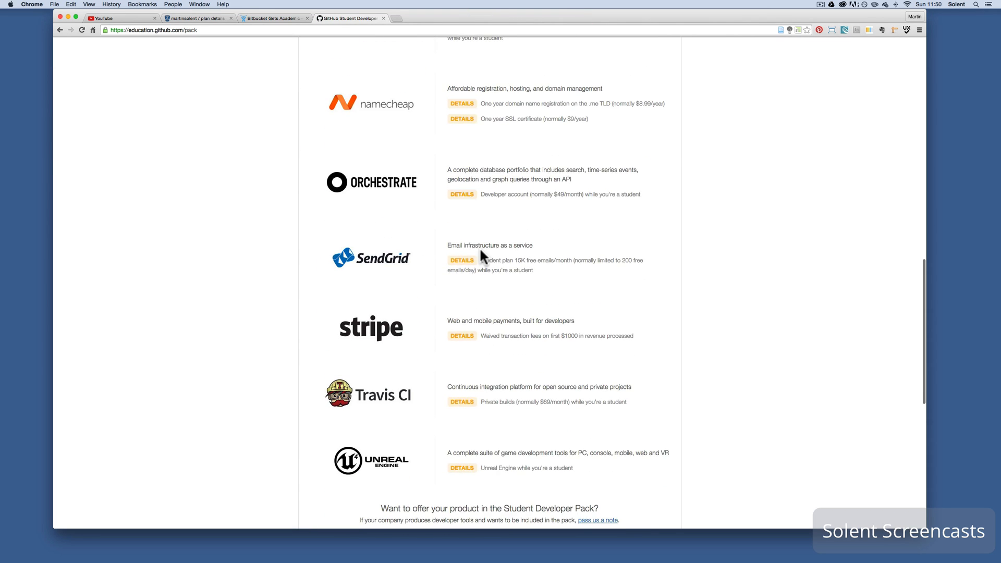
pyautogui.scroll(-3)
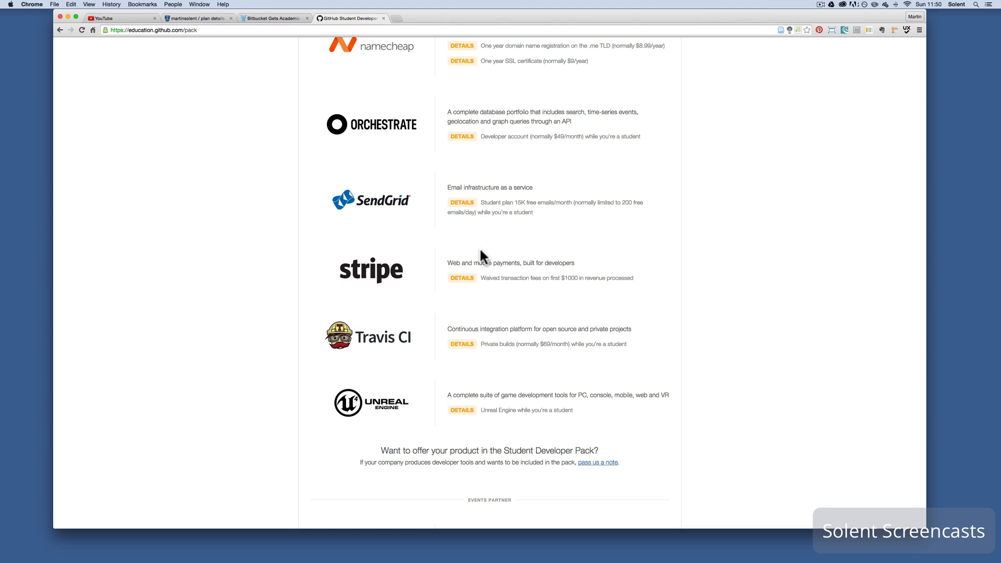
pyautogui.scroll(-3)
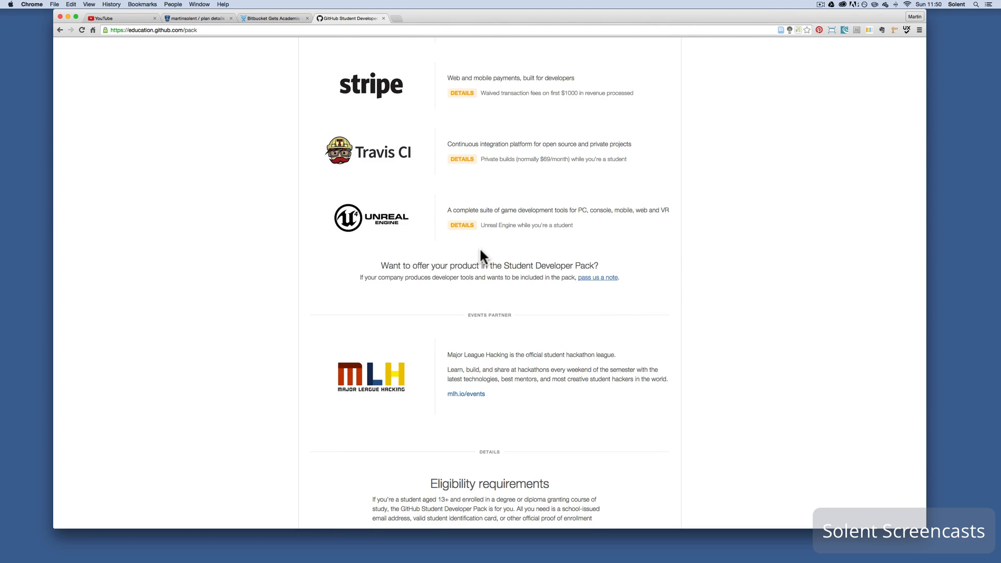
pyautogui.scroll(3)
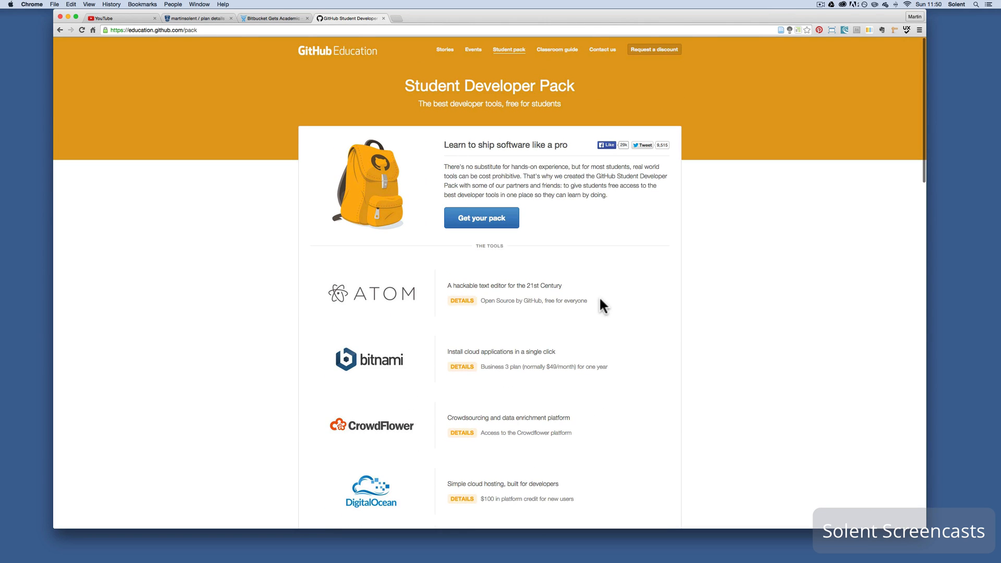
pyautogui.moveTo(450, 129)
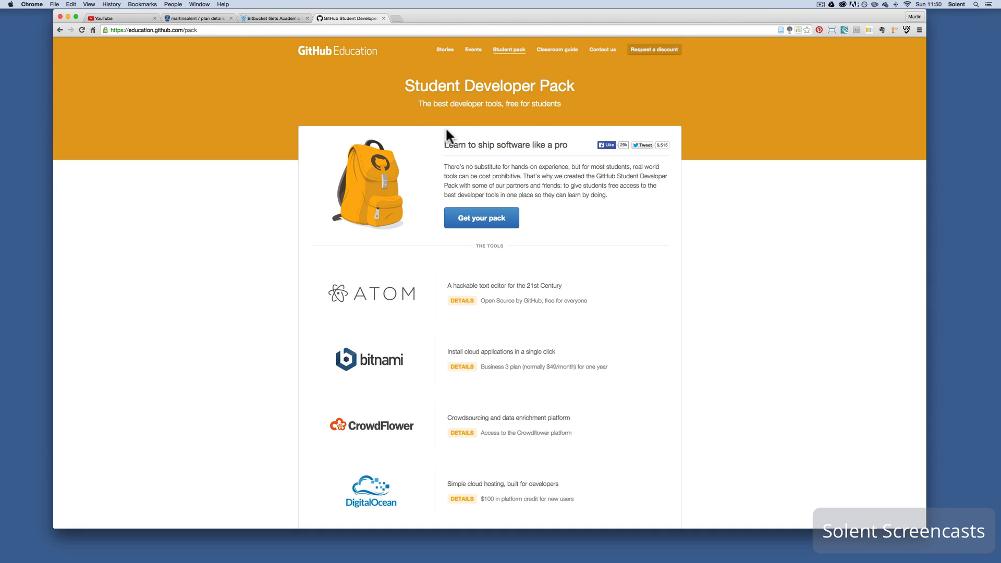
pyautogui.moveTo(542, 124)
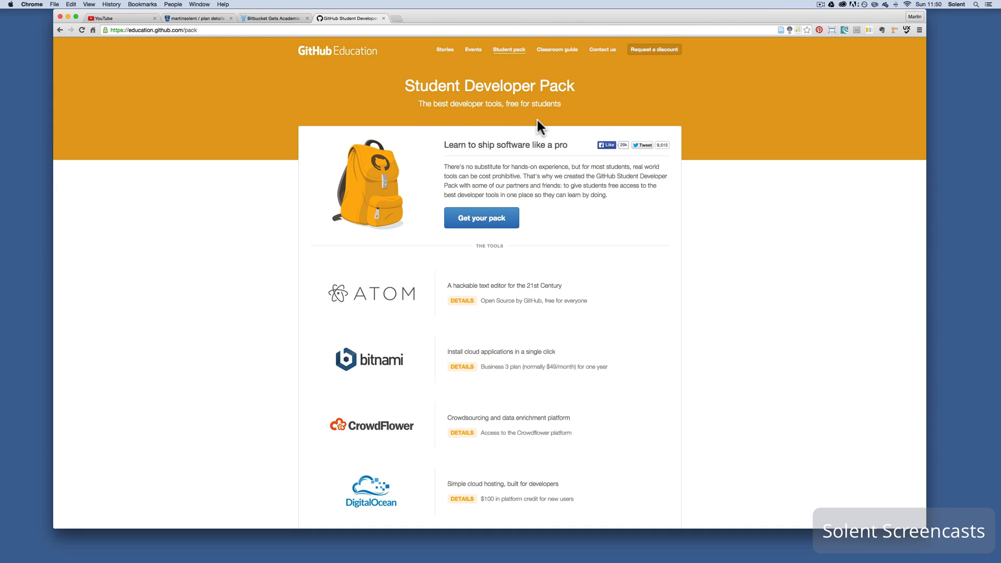
# From the classroom guide's section 5 Git resources, view the GitHub Git cheat sheet PDF
pyautogui.click(557, 50)
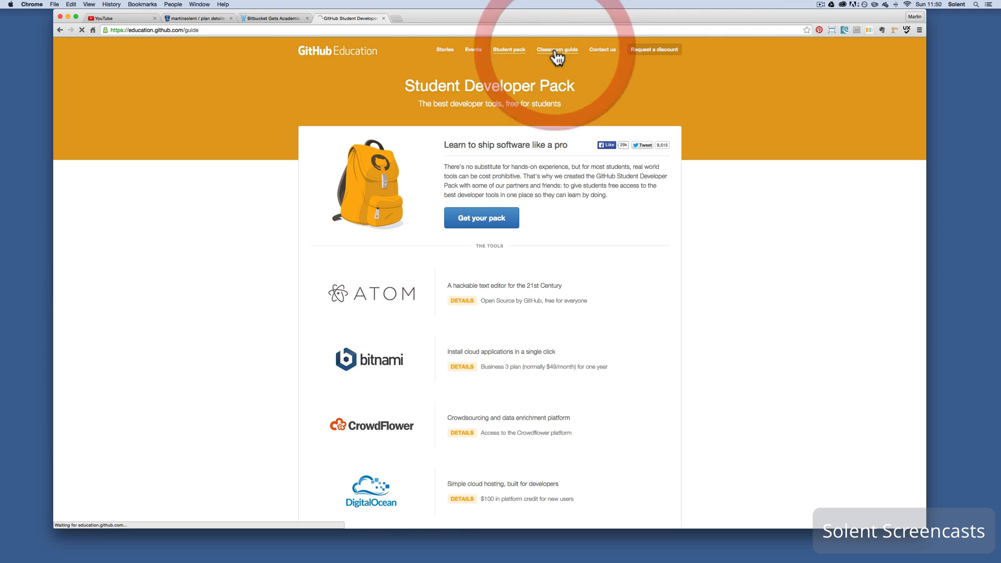
pyautogui.click(556, 50)
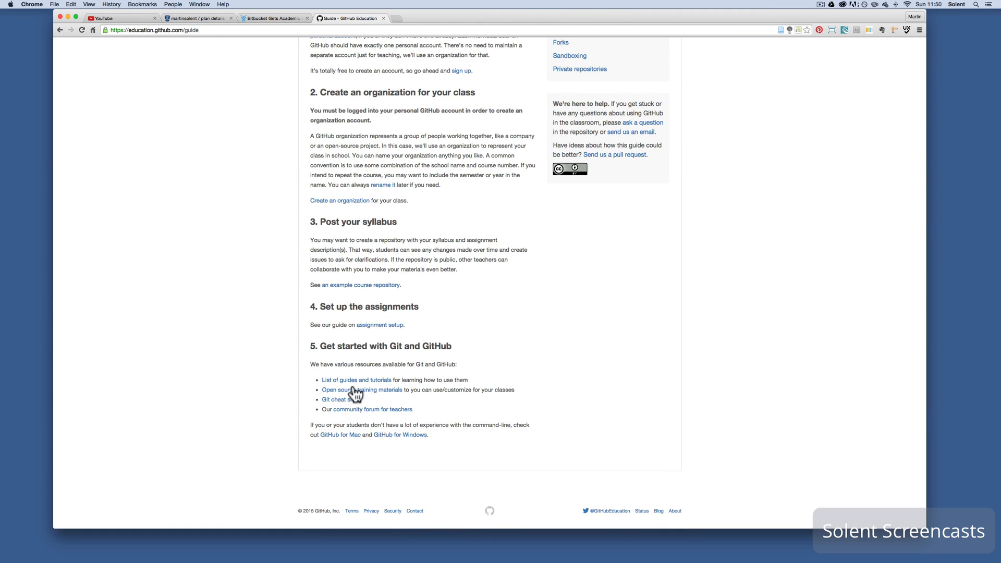
pyautogui.click(332, 401)
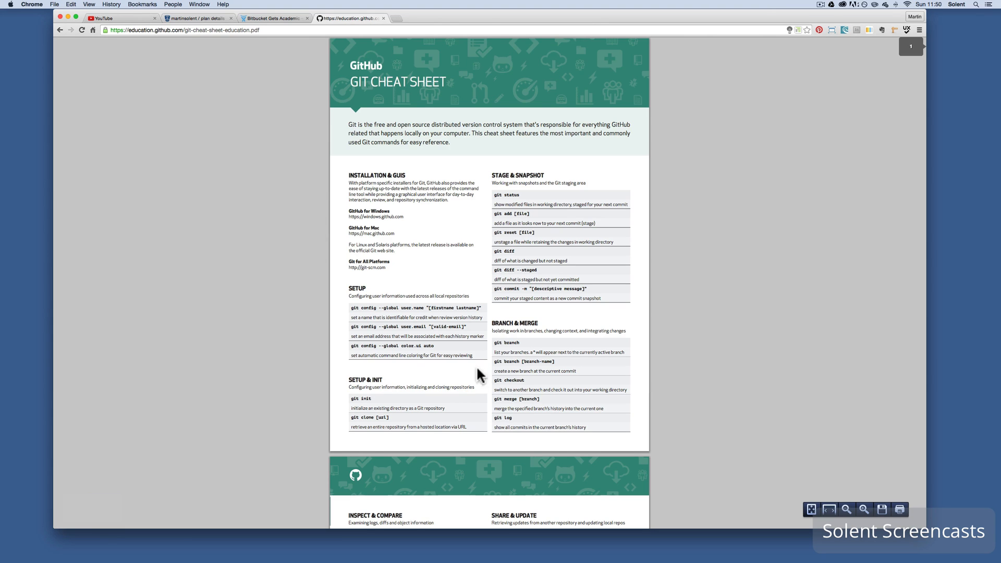
pyautogui.scroll(-3)
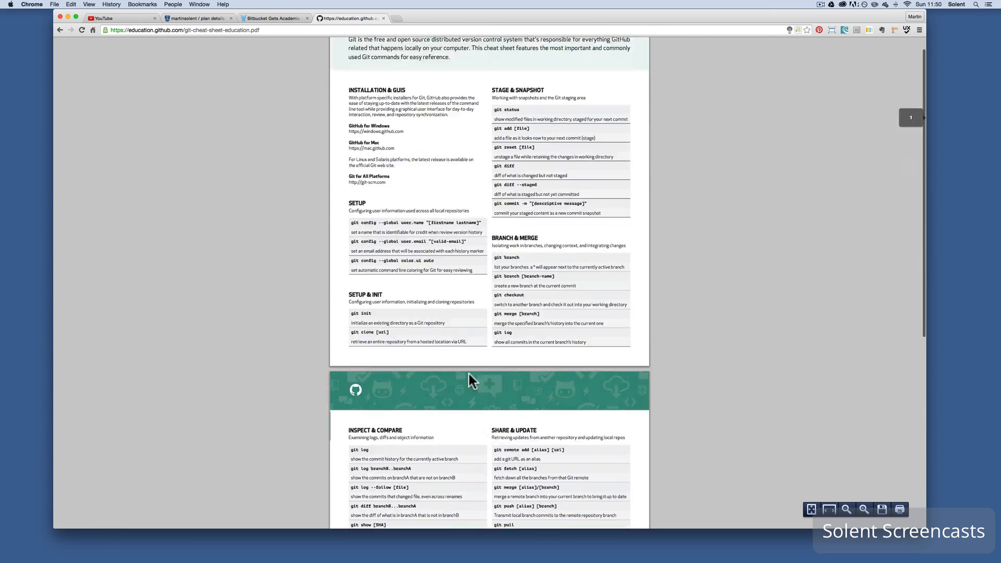